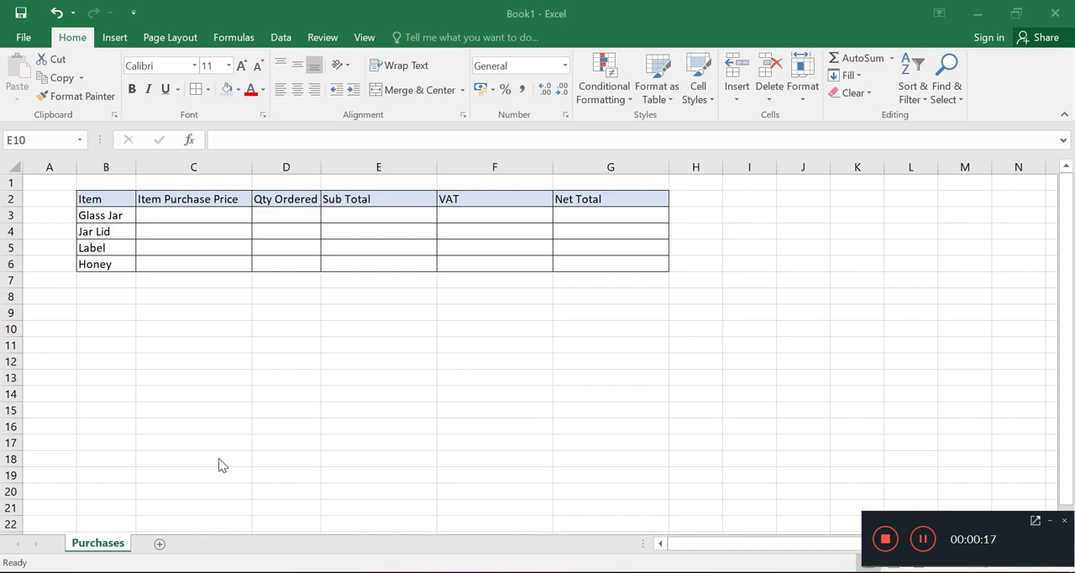
mouse_move(216, 287)
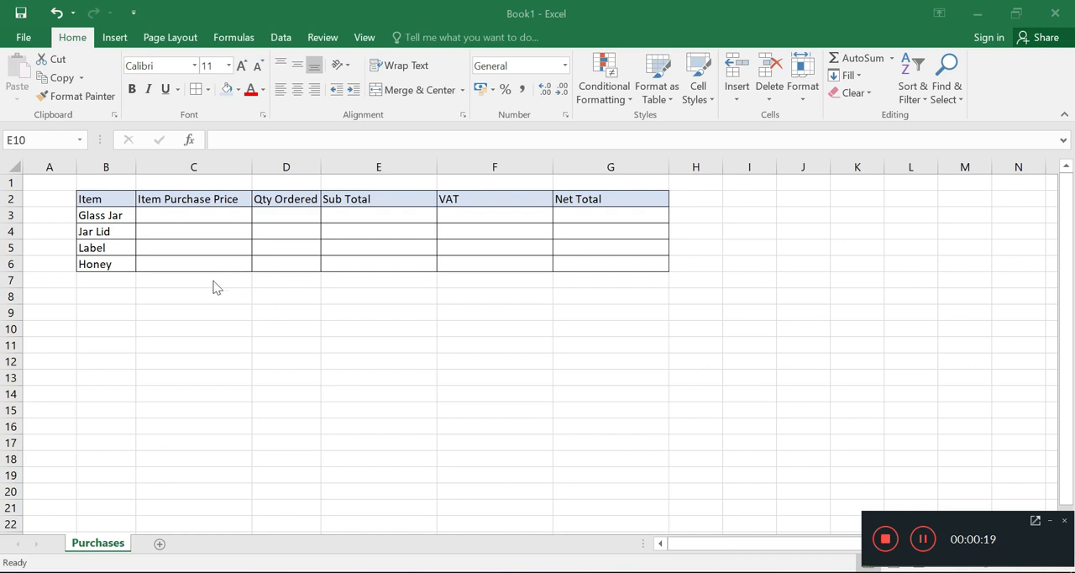
mouse_move(559, 247)
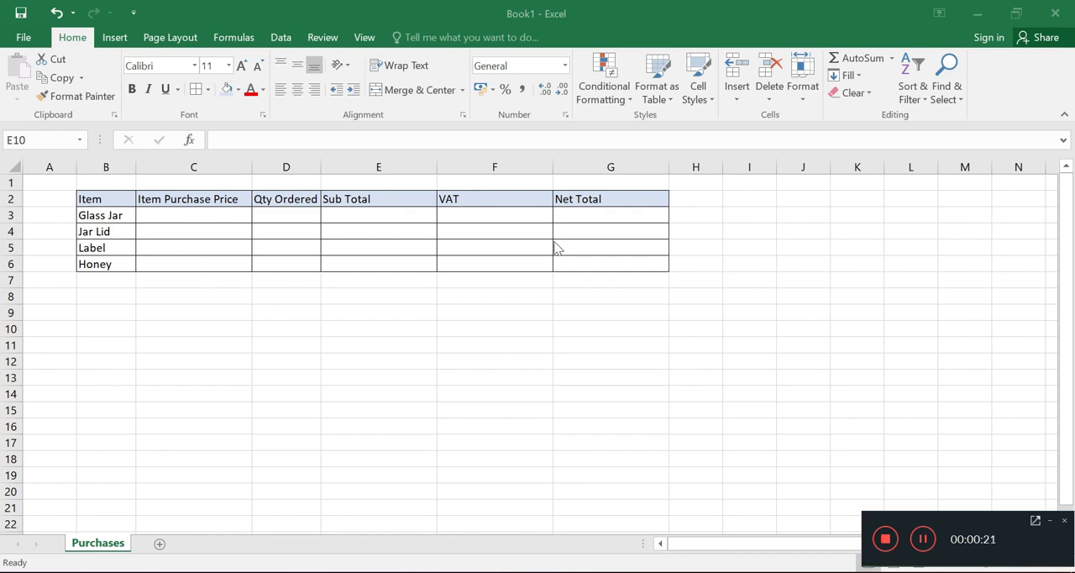
mouse_move(263, 243)
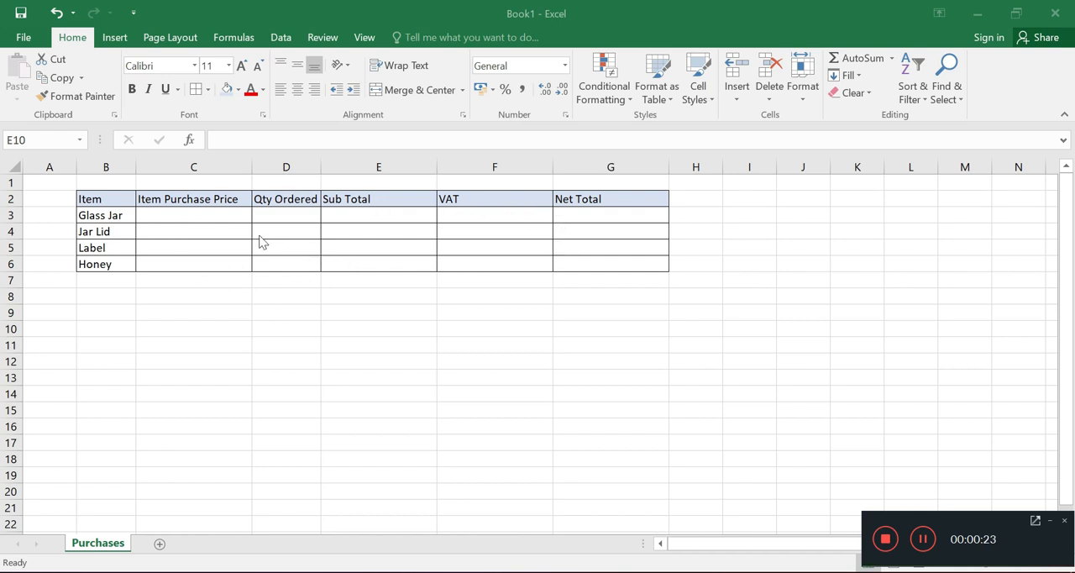
mouse_move(222, 235)
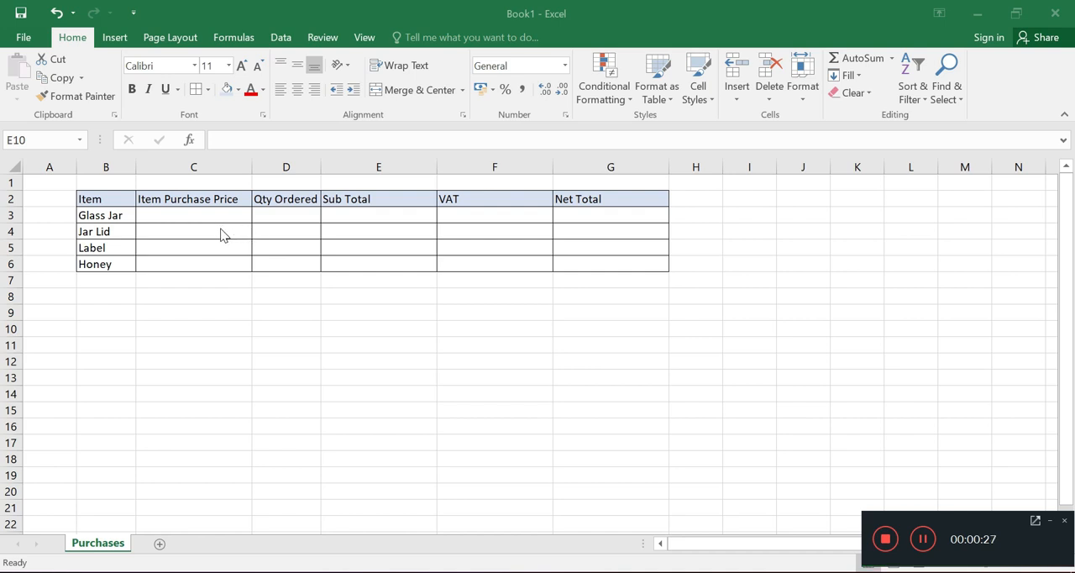
mouse_move(140, 220)
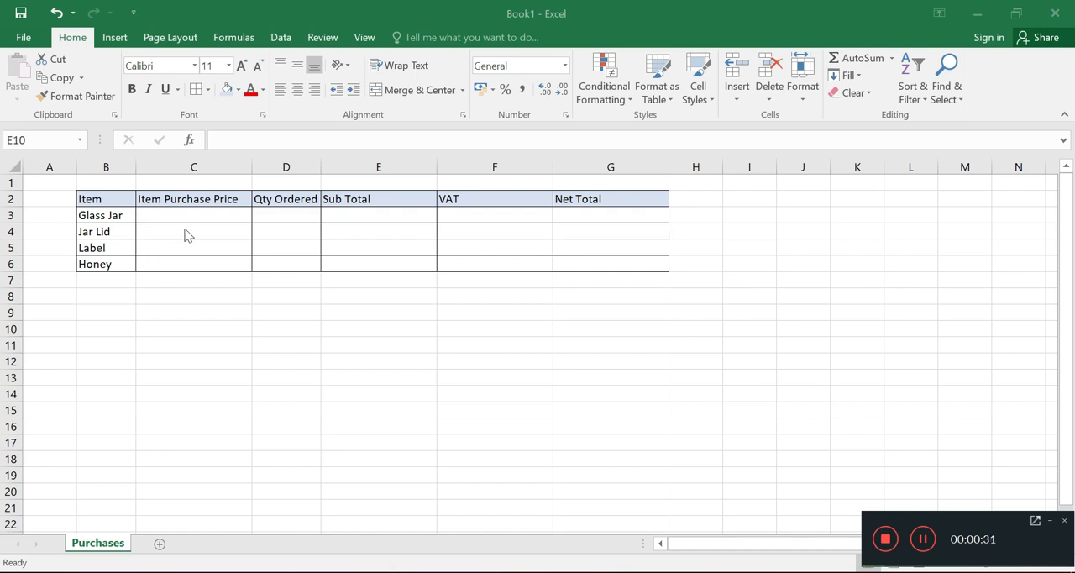
Step: Enter purchase prices 1, 0.50, 0.2 and 0.4 into C3:C6 for Glass Jar, Jar Lid, Label and Honey
left_click(378, 327)
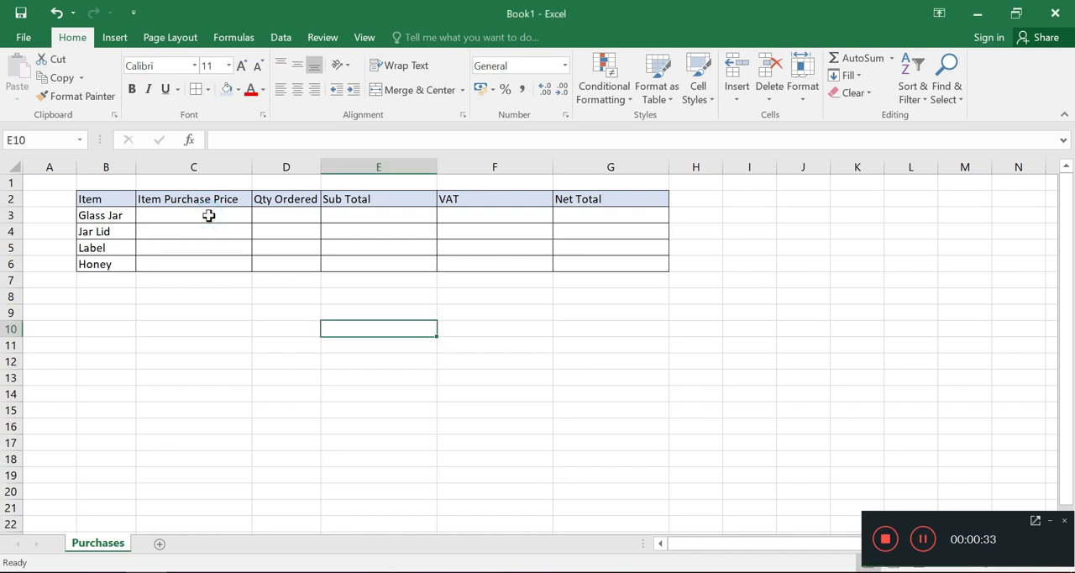
left_click(193, 215)
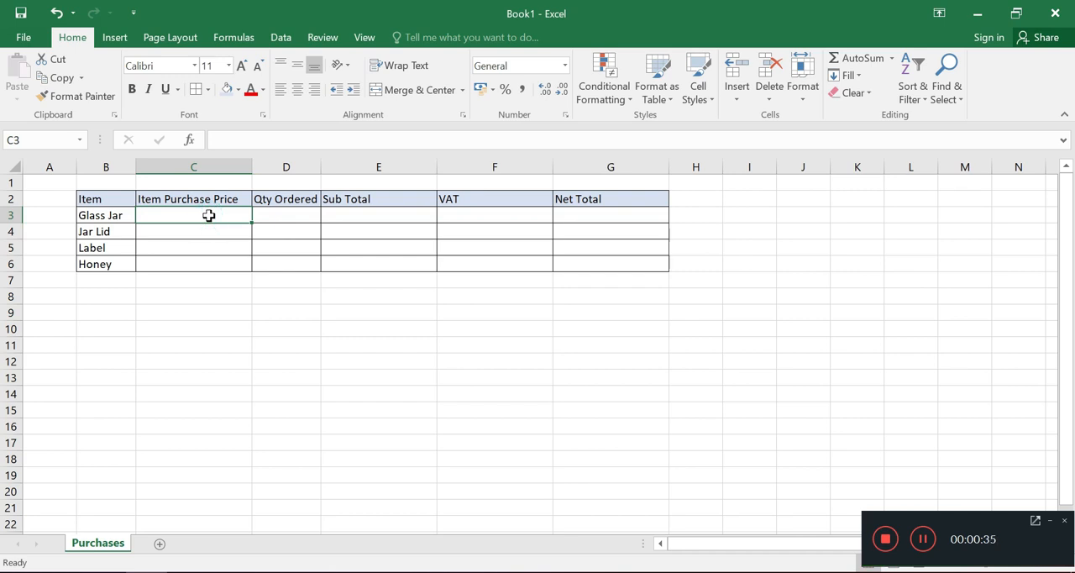
type("1")
left_click(194, 231)
type("0.")
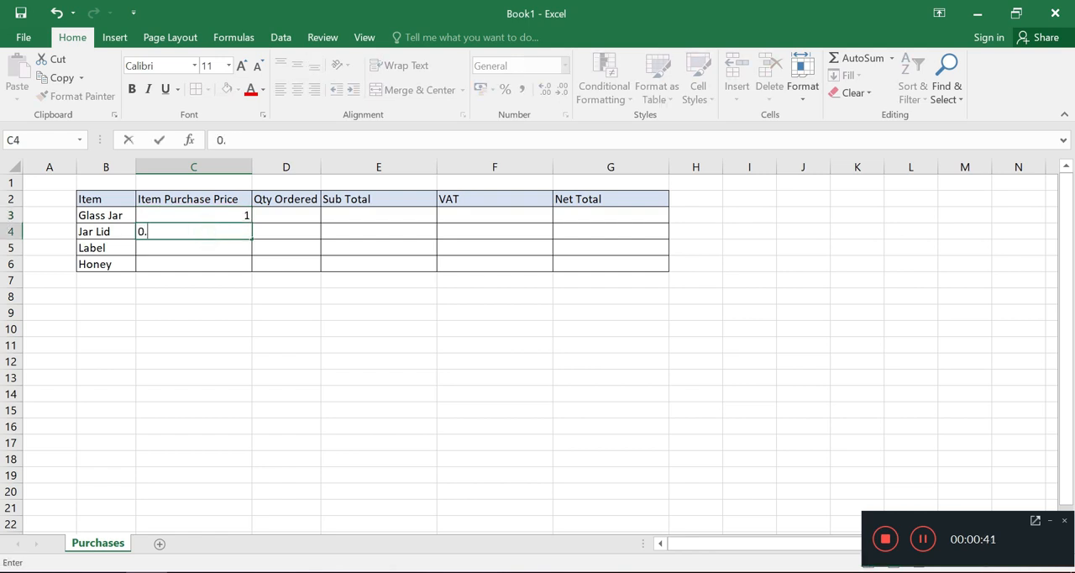
type("50")
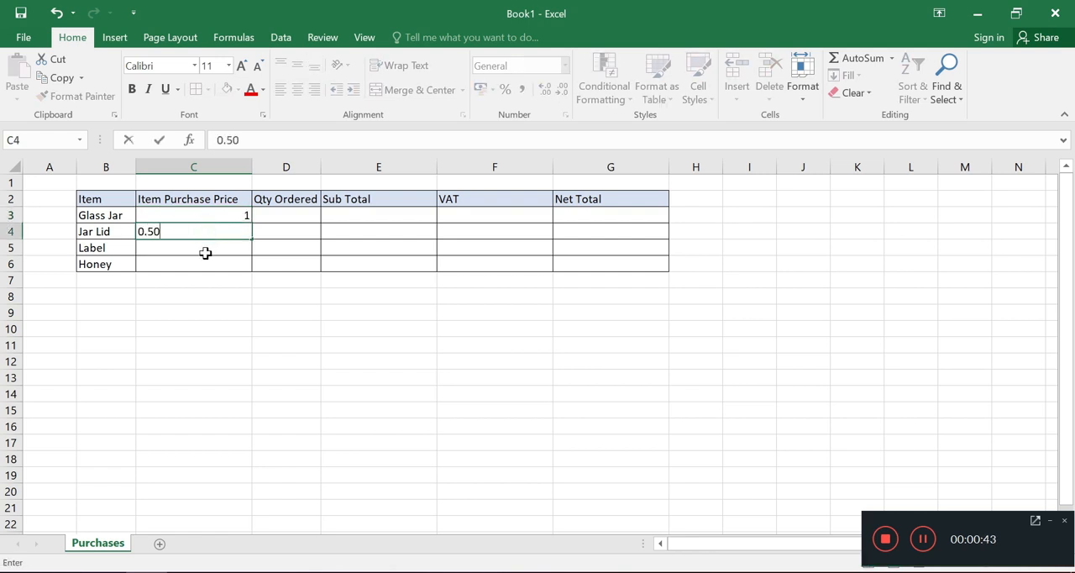
type("0.2")
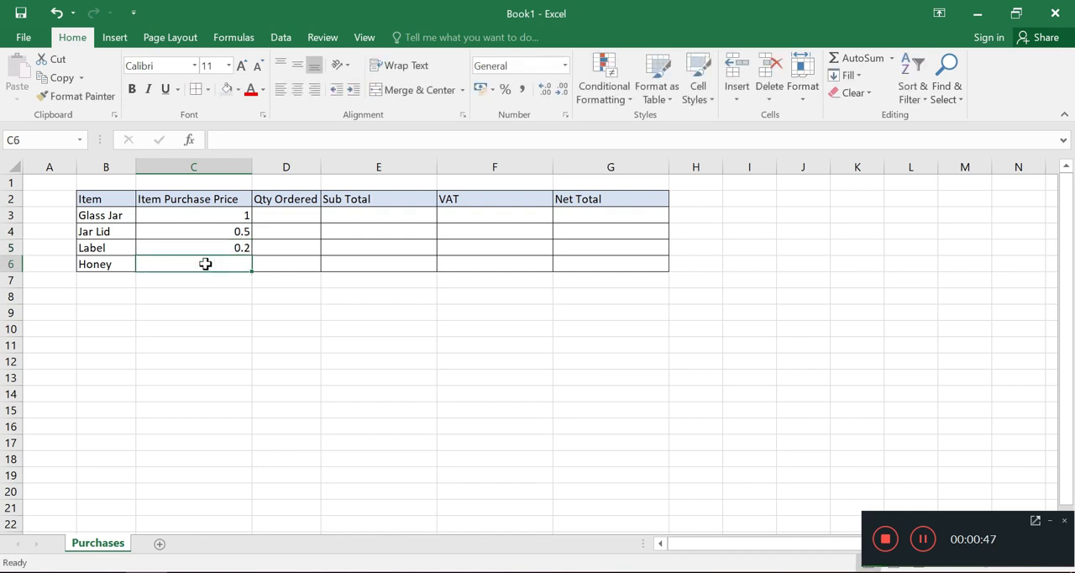
type("0.4")
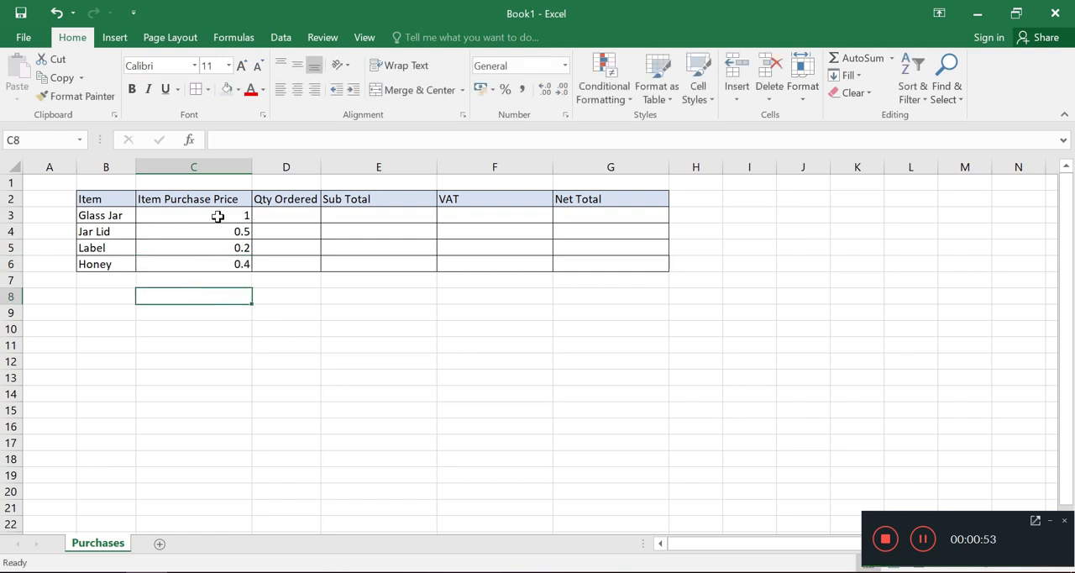
Step: Format the four prices in C3:C6 as pound currency and begin Glass Jar's quantity
left_click_drag(193, 215, 193, 264)
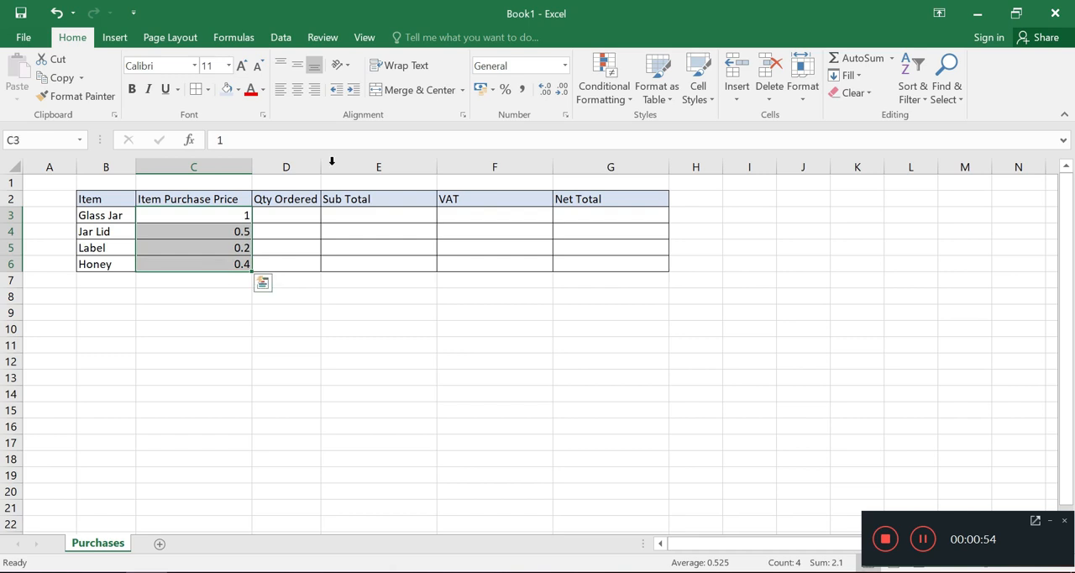
left_click(564, 65)
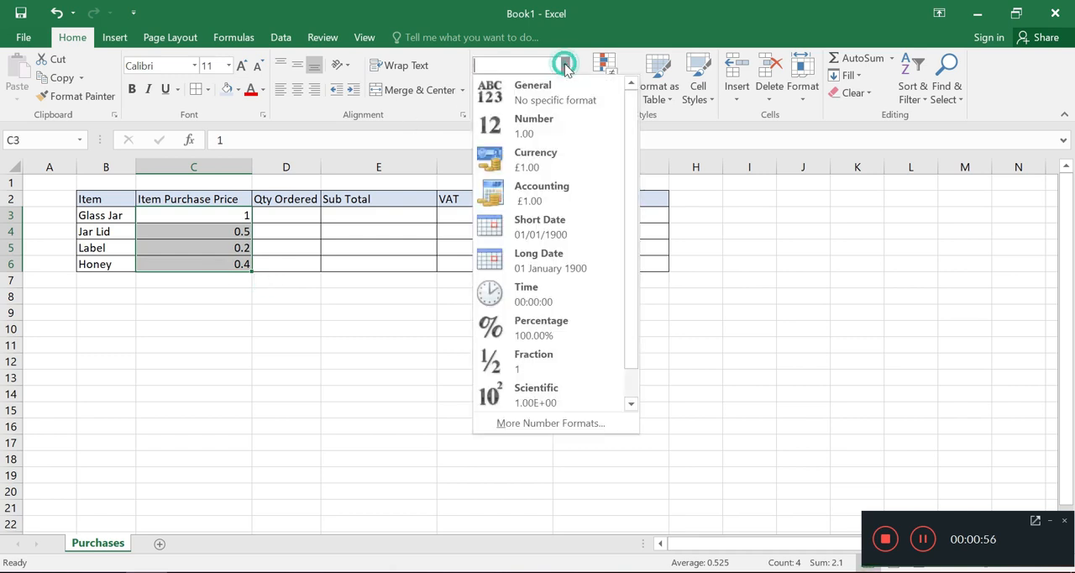
left_click(535, 159)
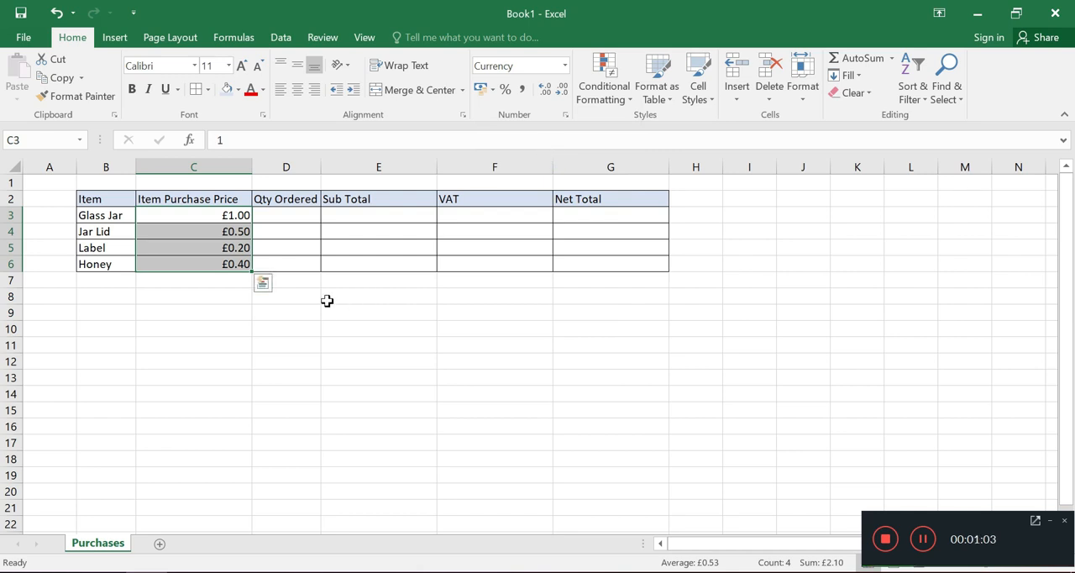
type("1000")
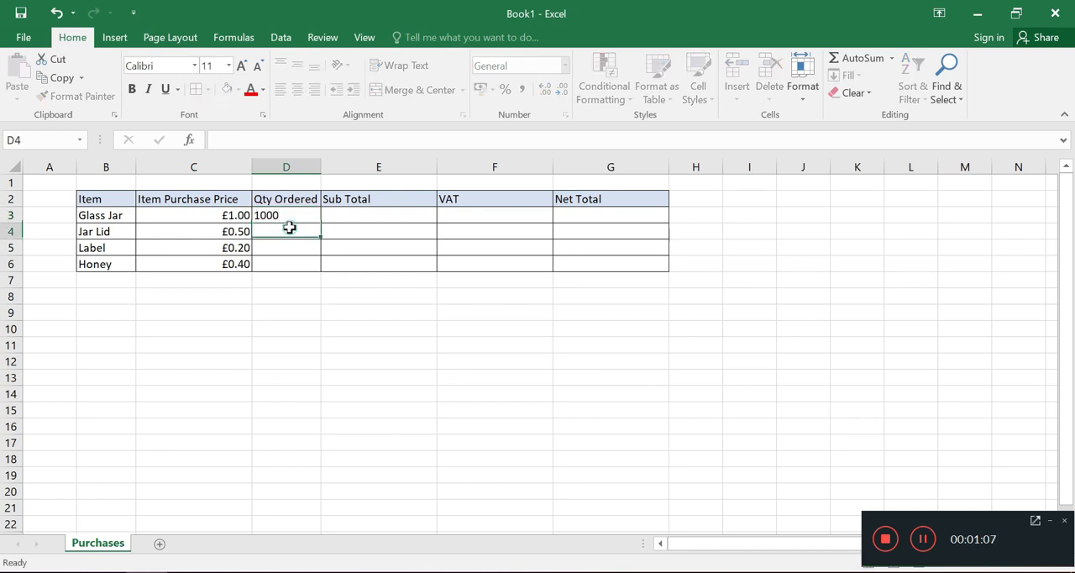
Step: Enter 1000 as the ordered quantity in the remaining Qty Ordered cells
type("1000")
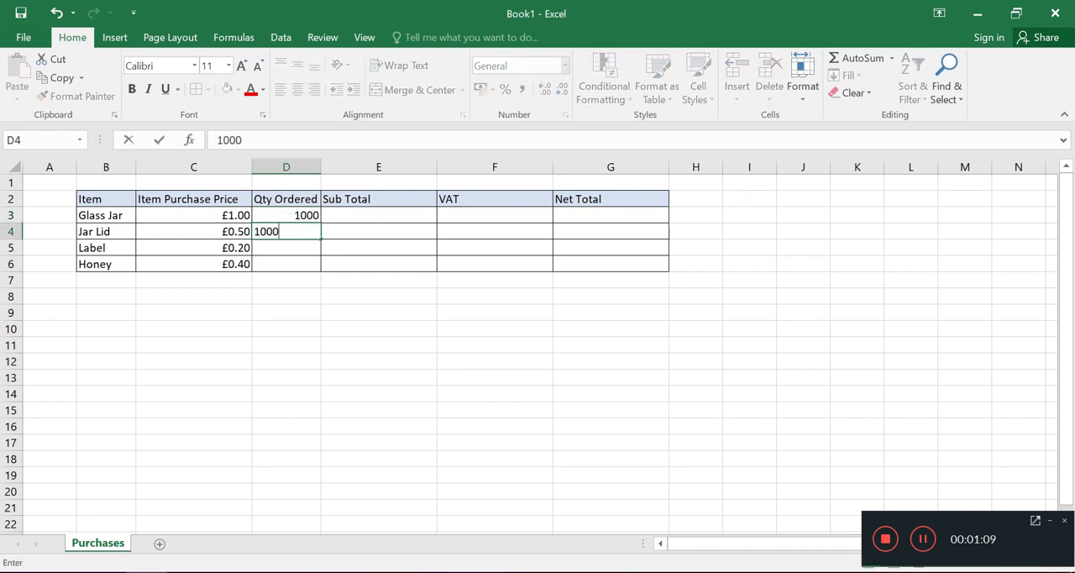
key("enter")
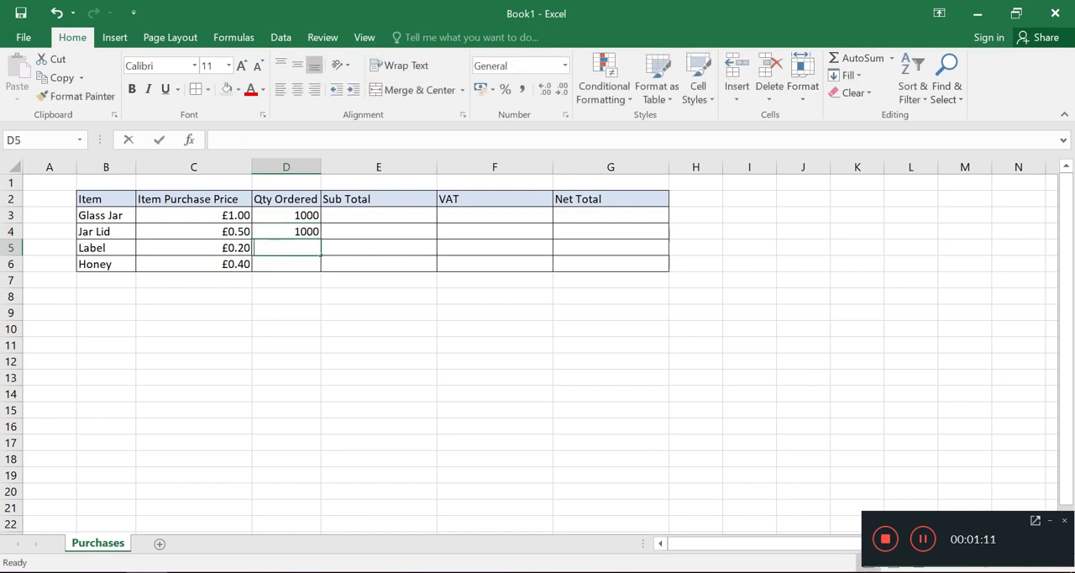
type("1000")
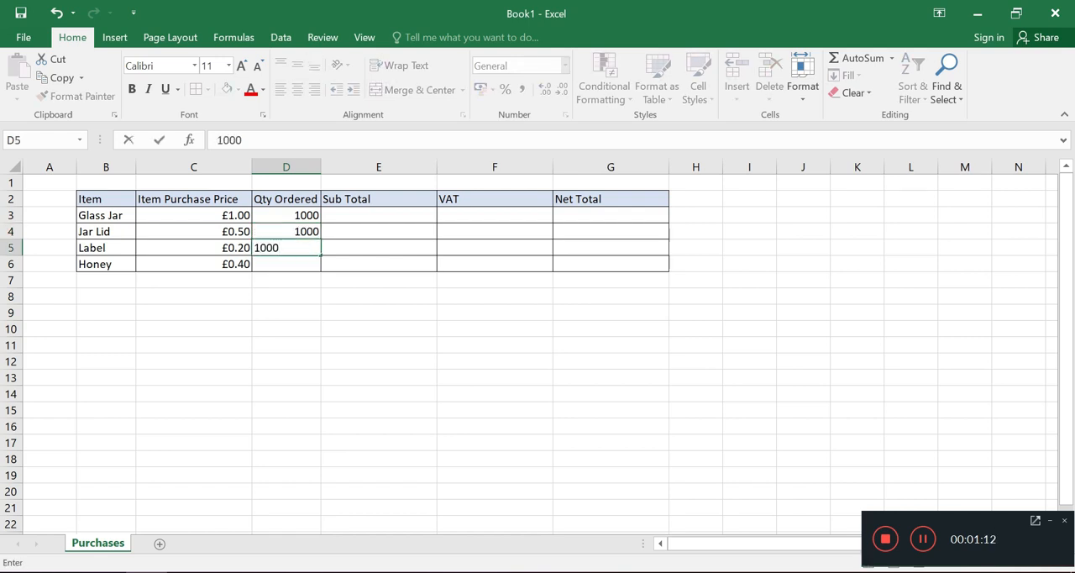
key("enter")
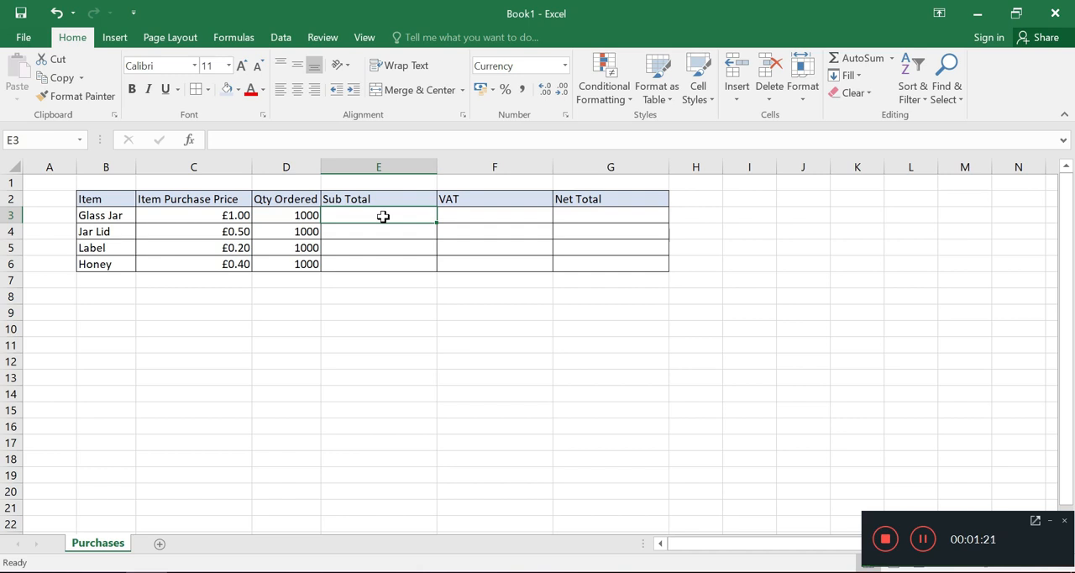
Step: Enter =C3*D3 in E3 and fill it down to E6, giving £1,000, £500, £200 and £400
type("=")
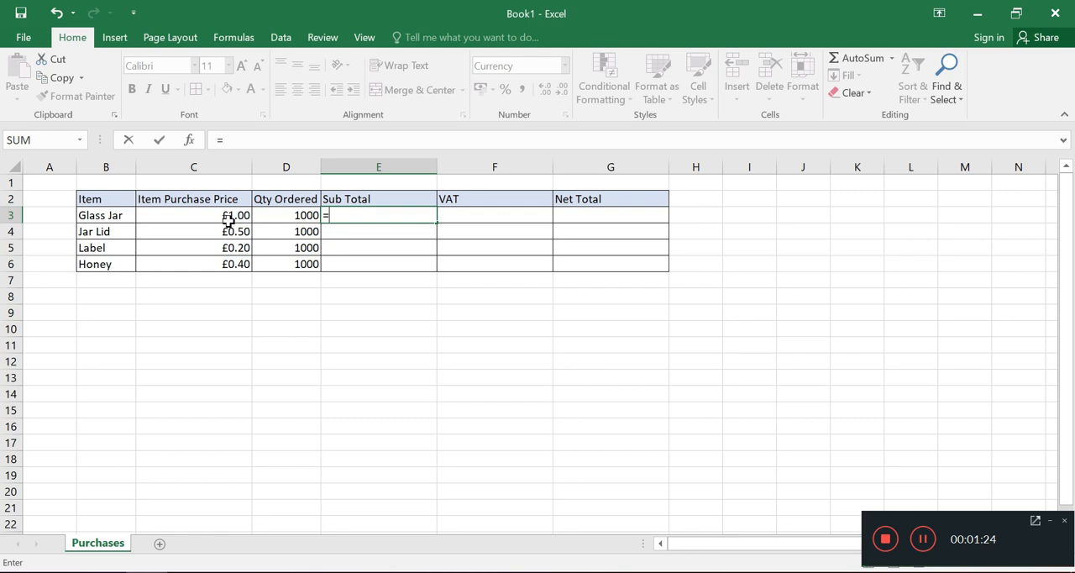
left_click(193, 215)
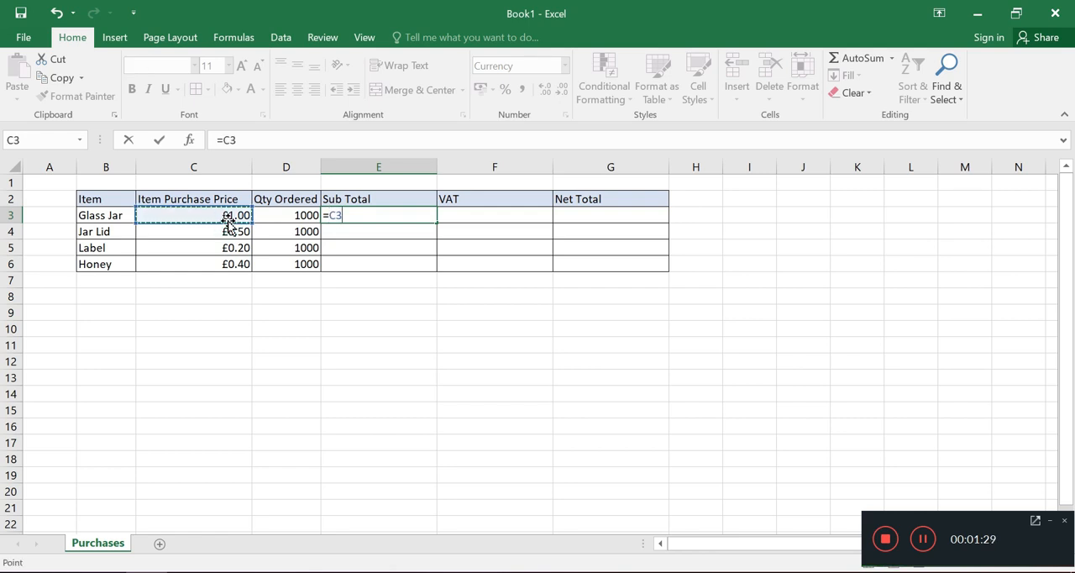
type("*")
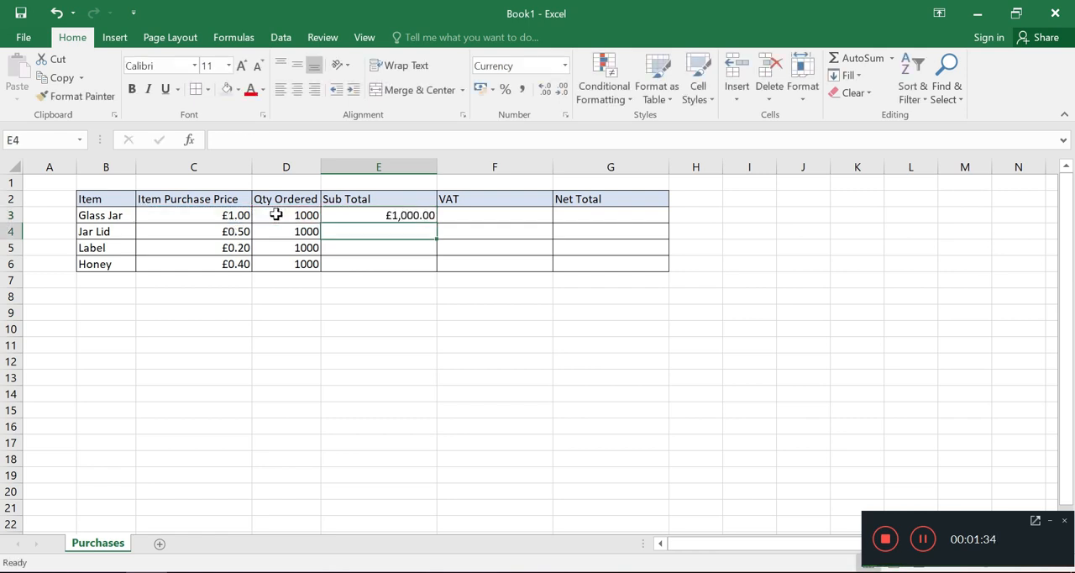
left_click(378, 215)
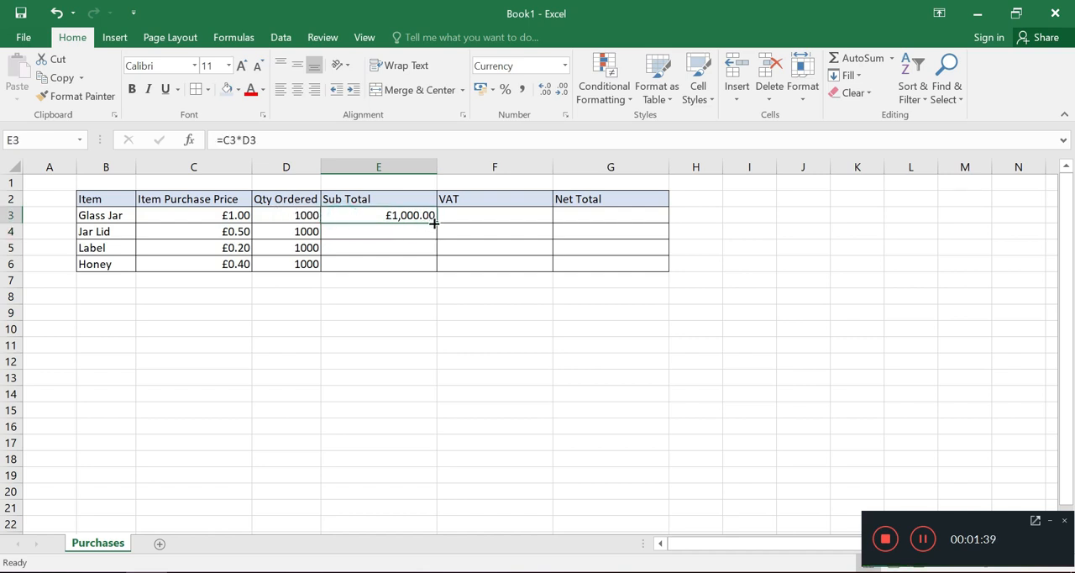
left_click_drag(434, 222, 434, 264)
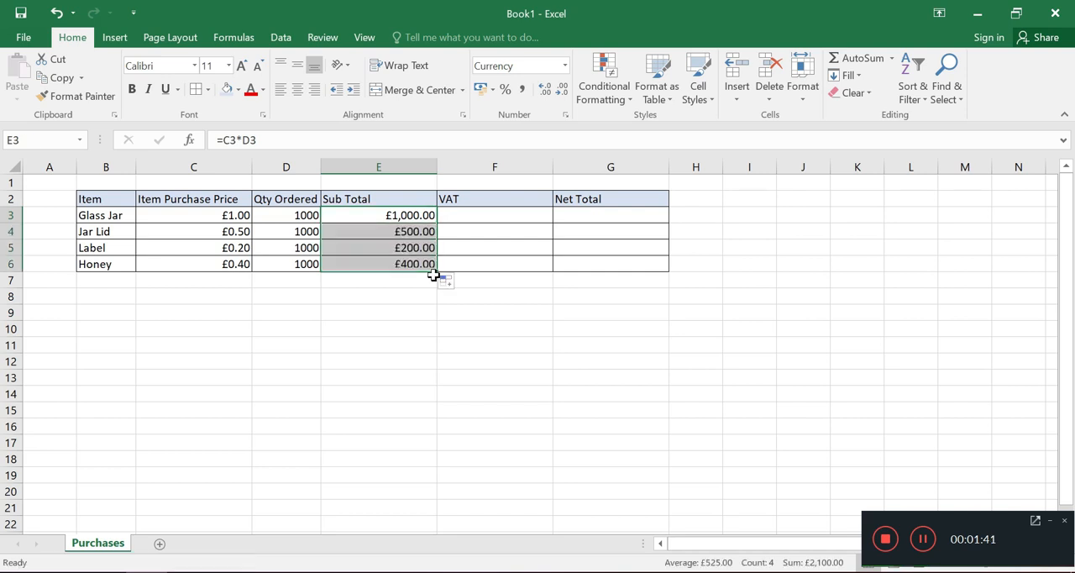
mouse_move(481, 312)
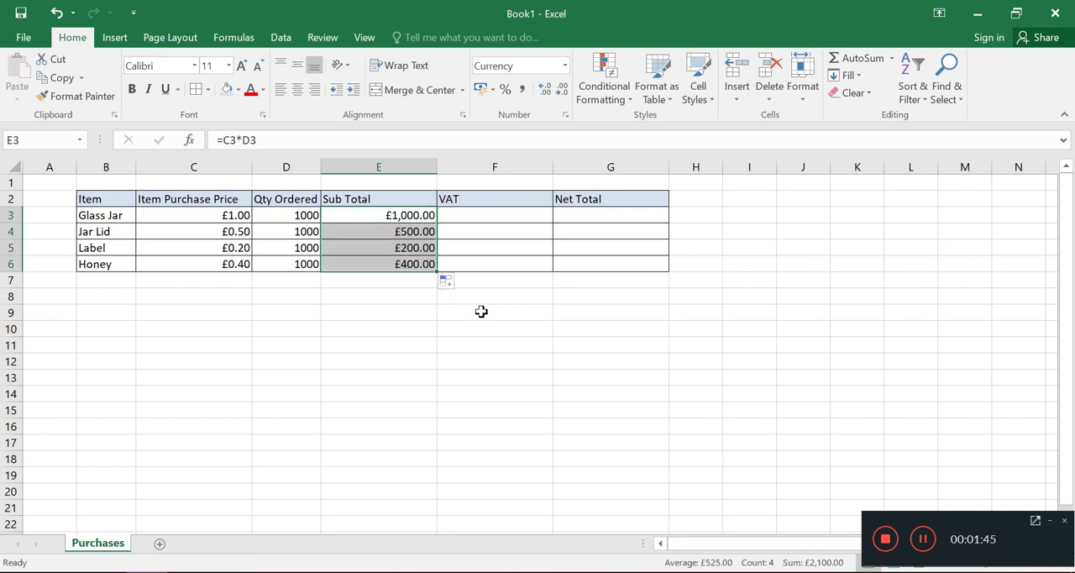
Step: Calculate VAT with =E3*0.2 in F3 and extend it to F6 (£200, £100, £40, £80)
left_click(494, 312)
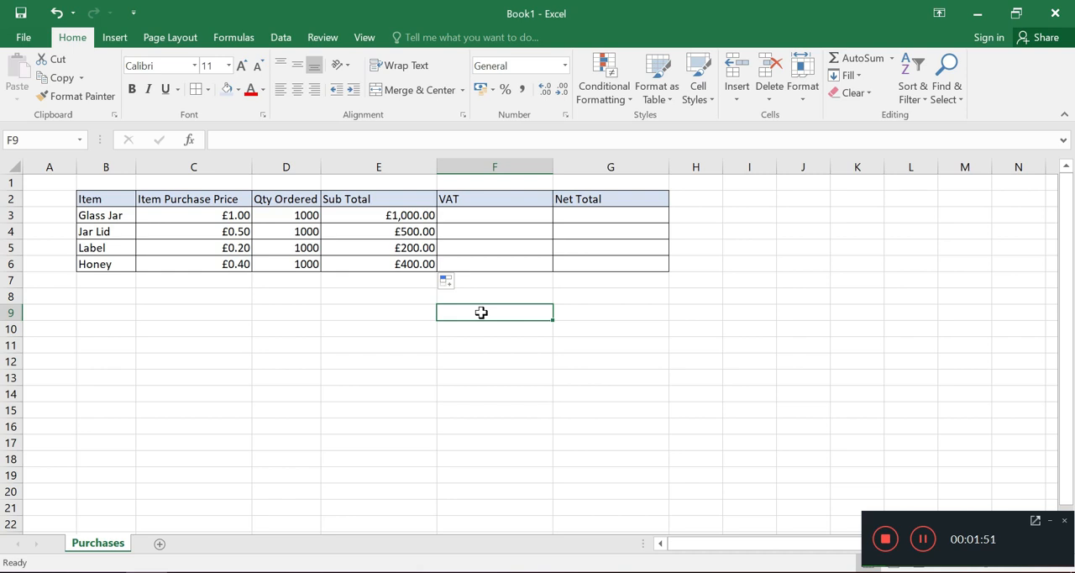
mouse_move(487, 236)
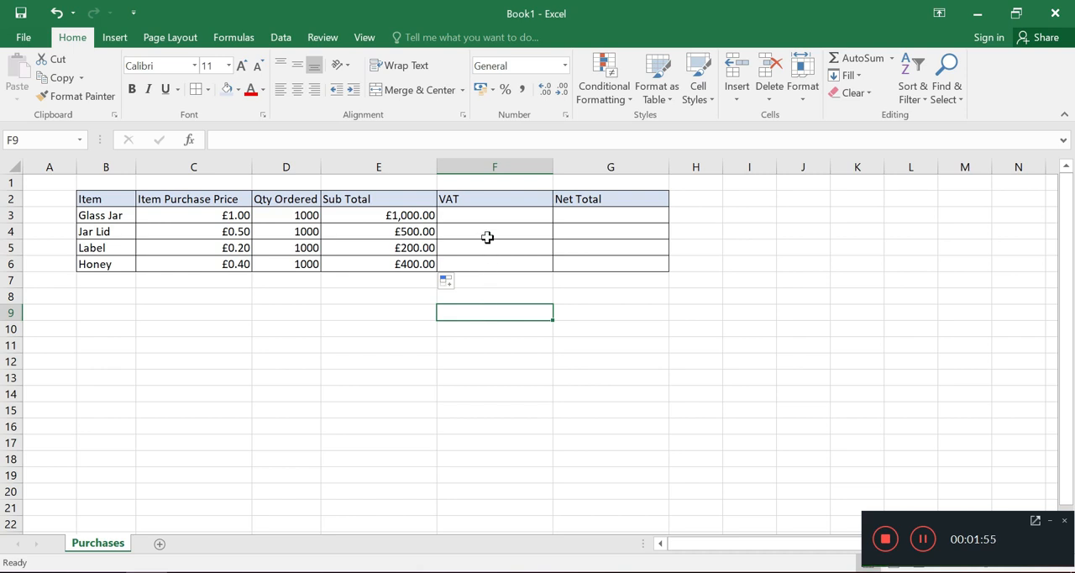
left_click(493, 215)
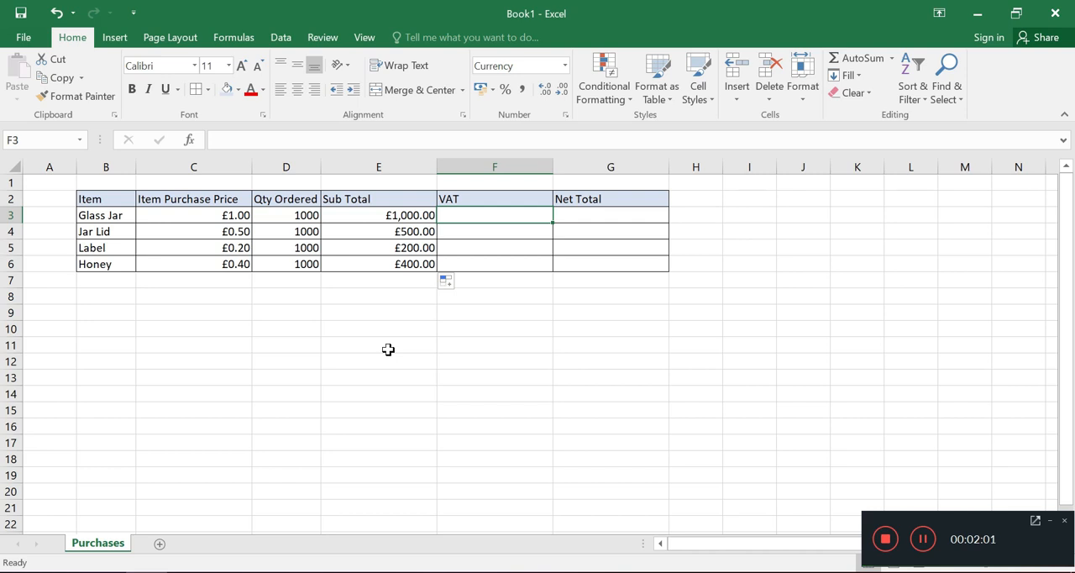
type("=E3*")
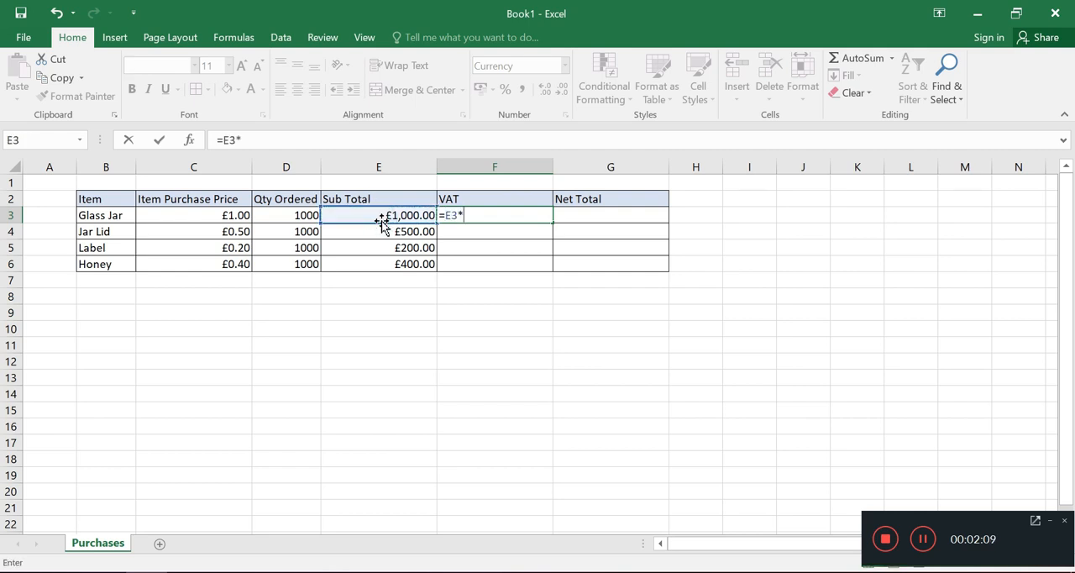
type("0.2")
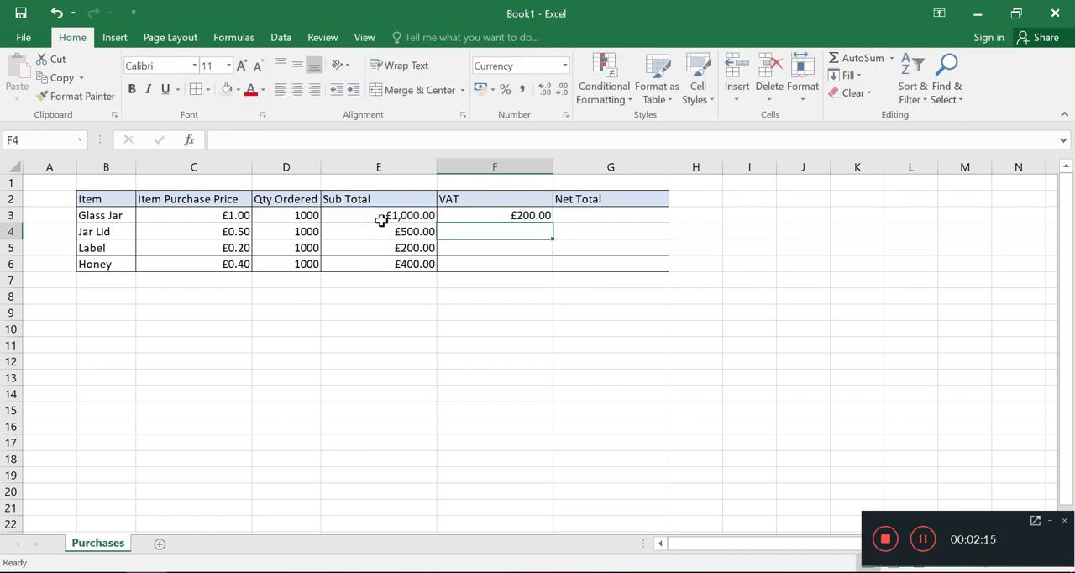
left_click(494, 215)
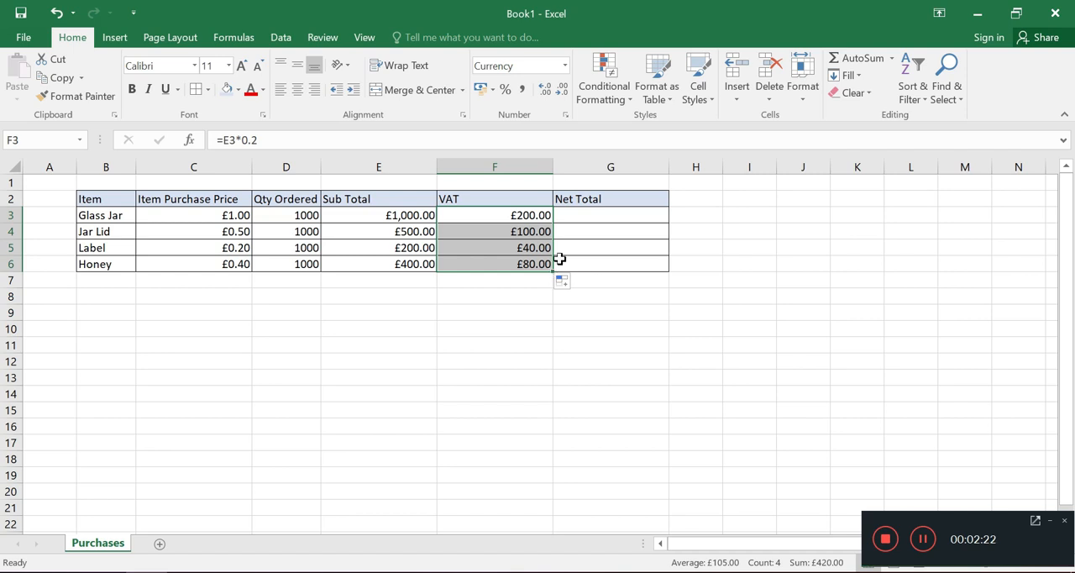
left_click(610, 215)
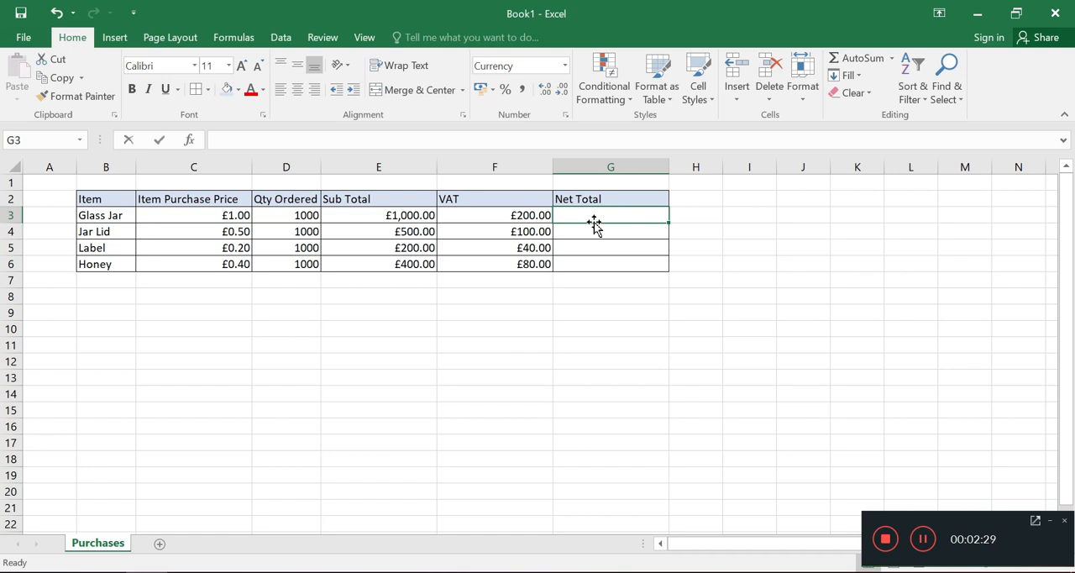
Step: Enter =E3+F3 in G3 and fill it down to G6, giving £1,200, £600, £240 and £480
type("=")
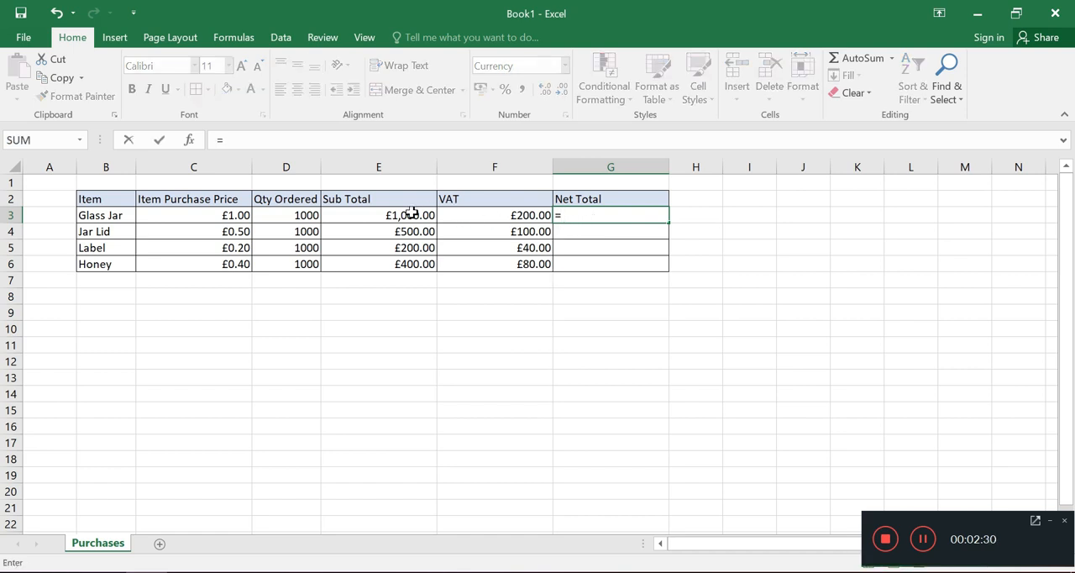
left_click(378, 215)
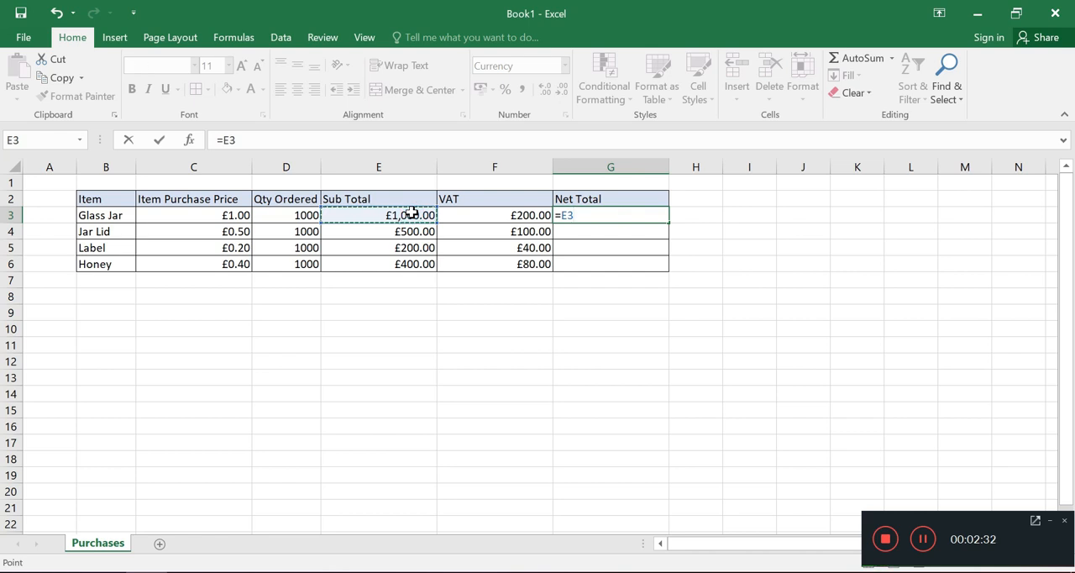
type("+")
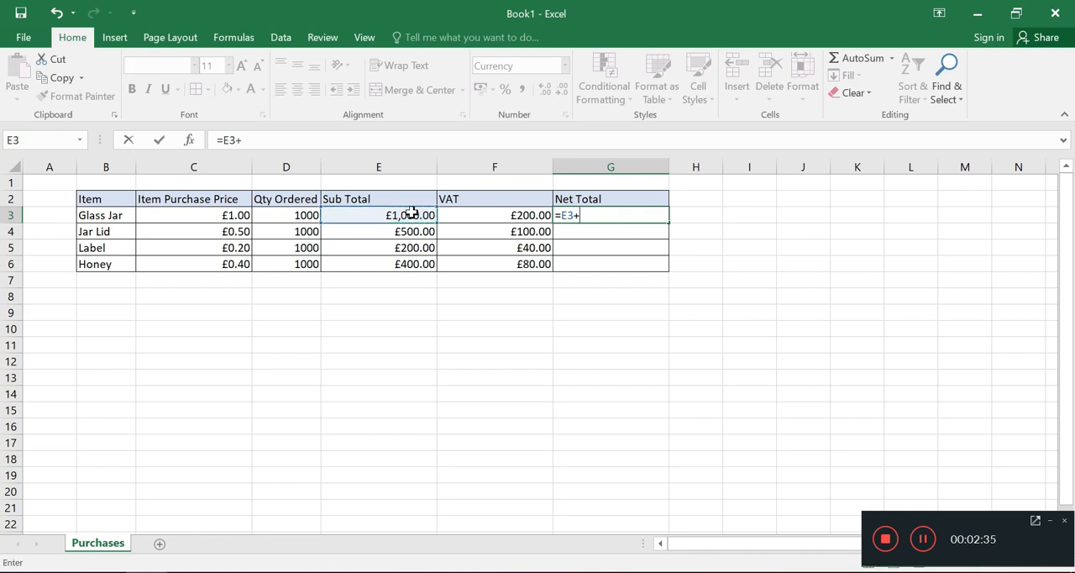
left_click(494, 215)
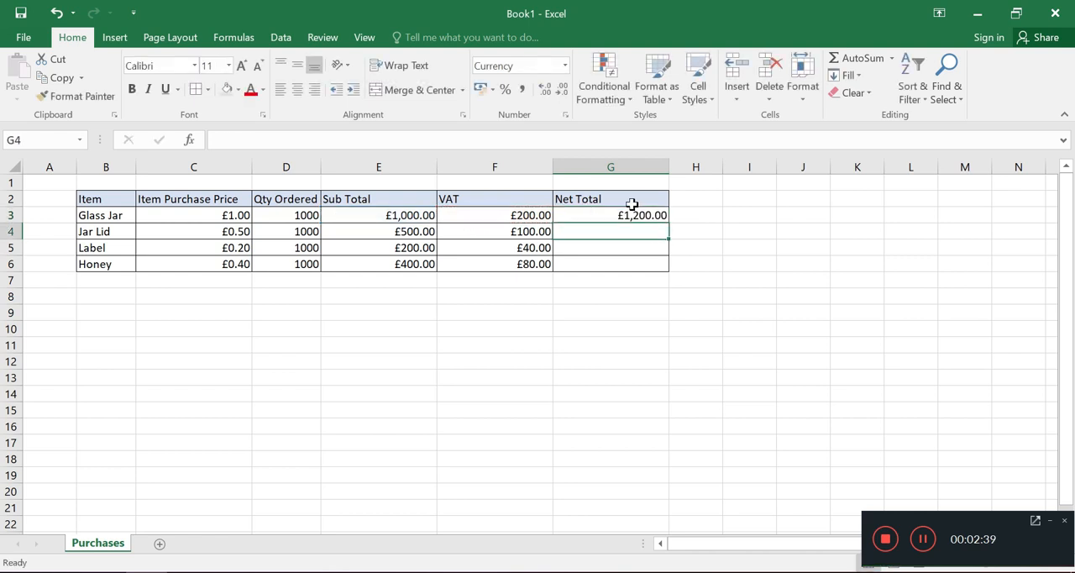
left_click(610, 215)
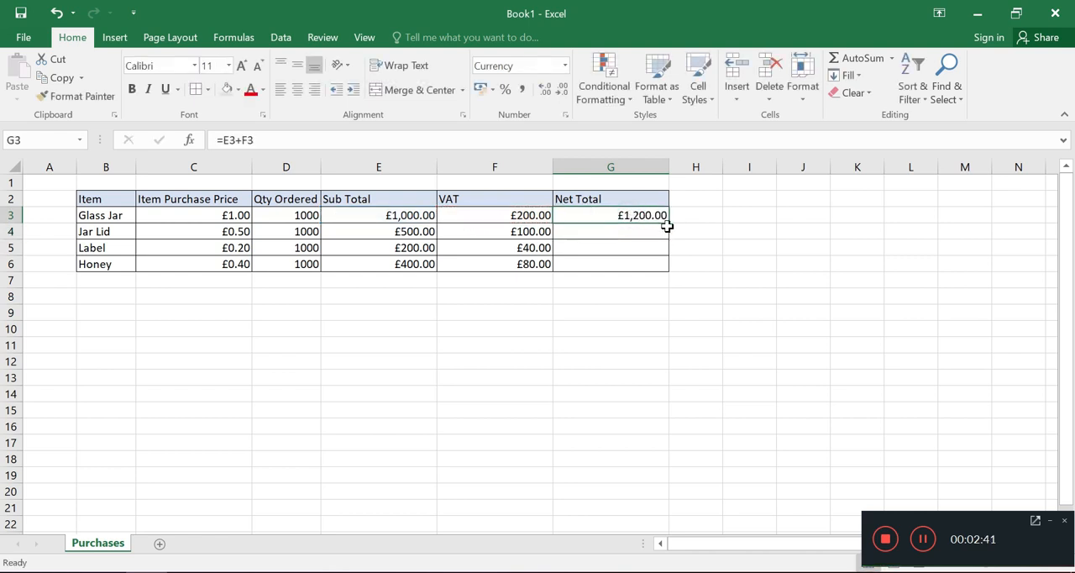
left_click_drag(668, 221, 668, 266)
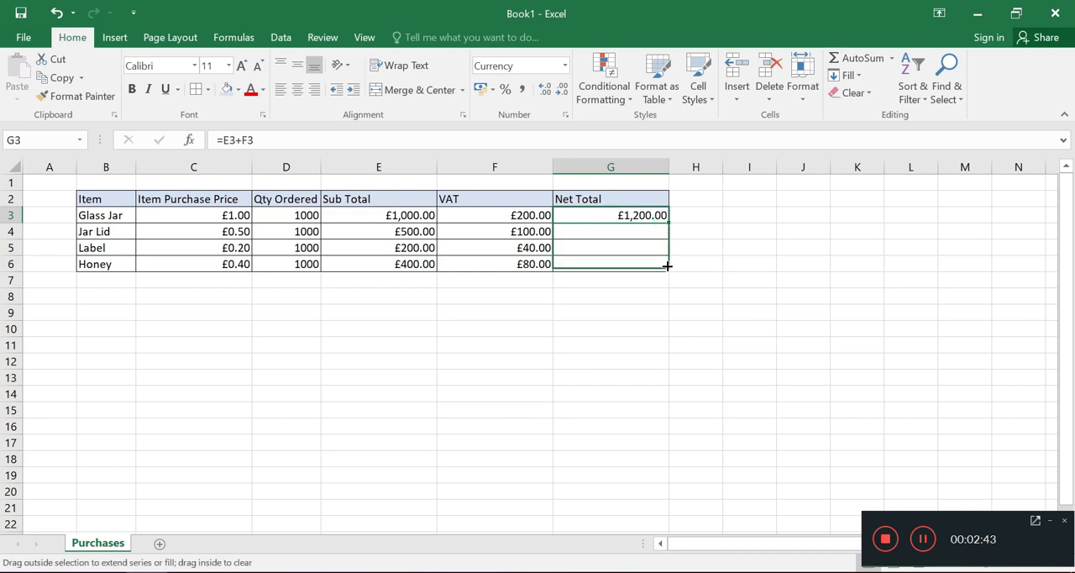
left_click_drag(668, 215, 668, 263)
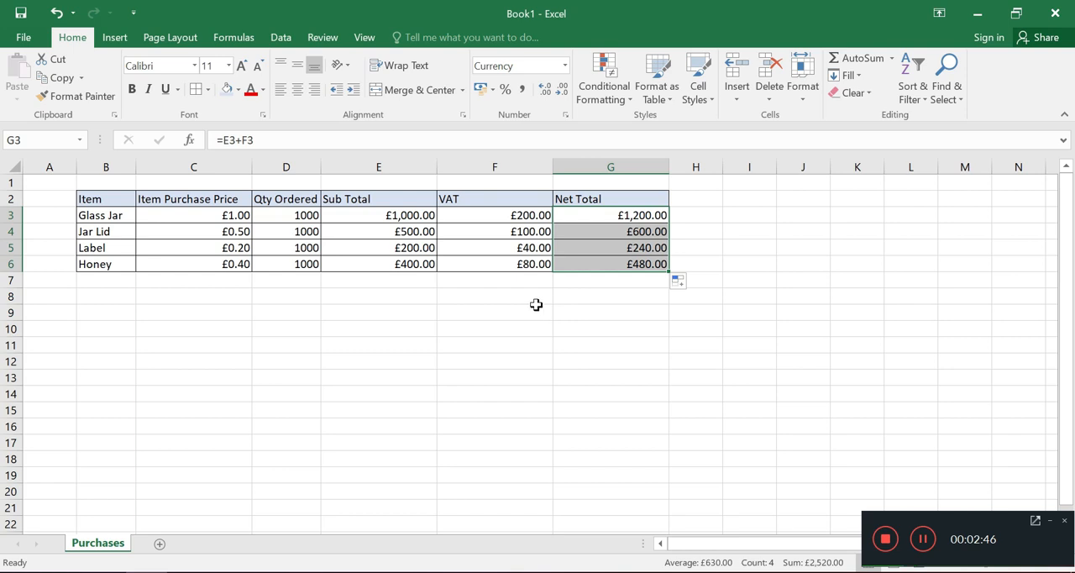
Step: Sum VAT with =SUM(F3:F6) in F8 and copy it to G8 (£420, £2,520)
left_click(494, 296)
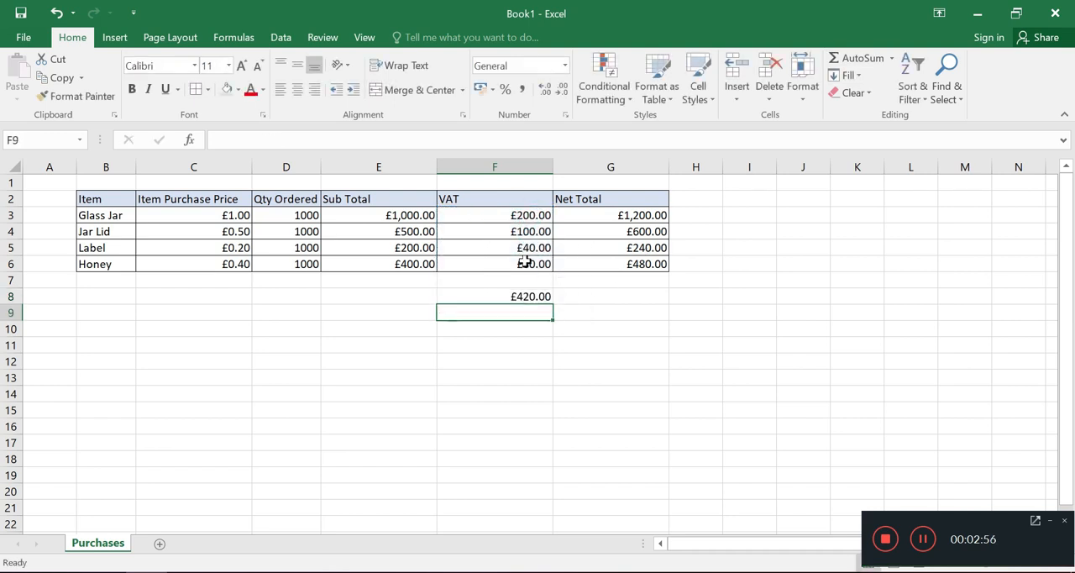
left_click(494, 296)
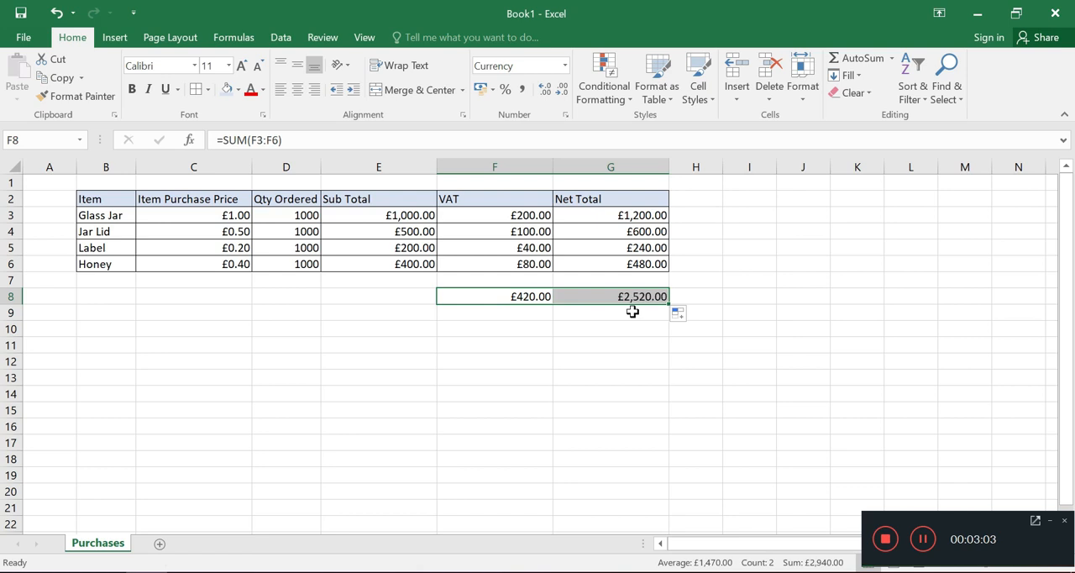
left_click(611, 344)
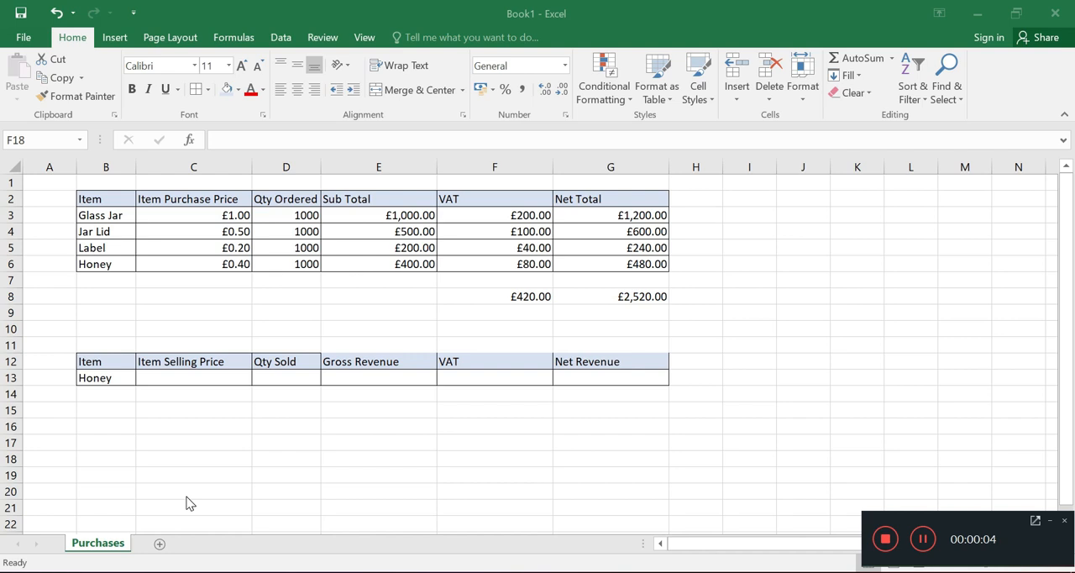
mouse_move(290, 391)
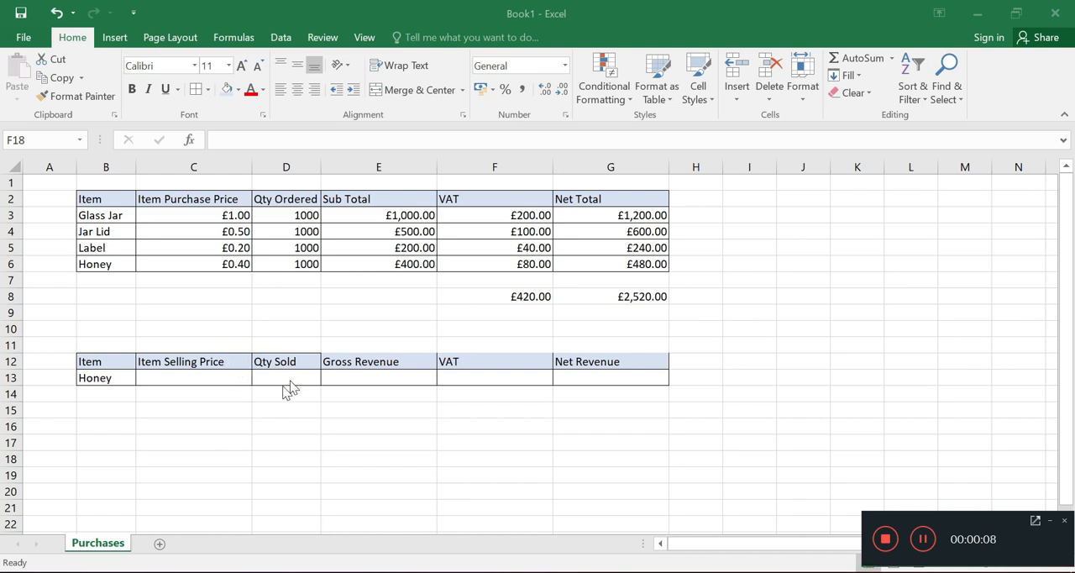
mouse_move(125, 384)
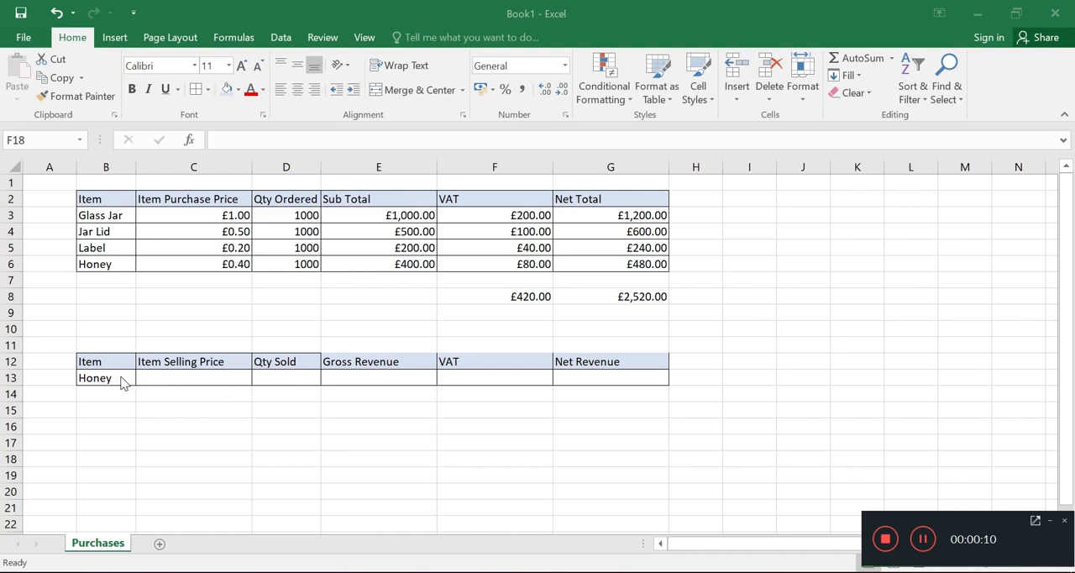
left_click(493, 458)
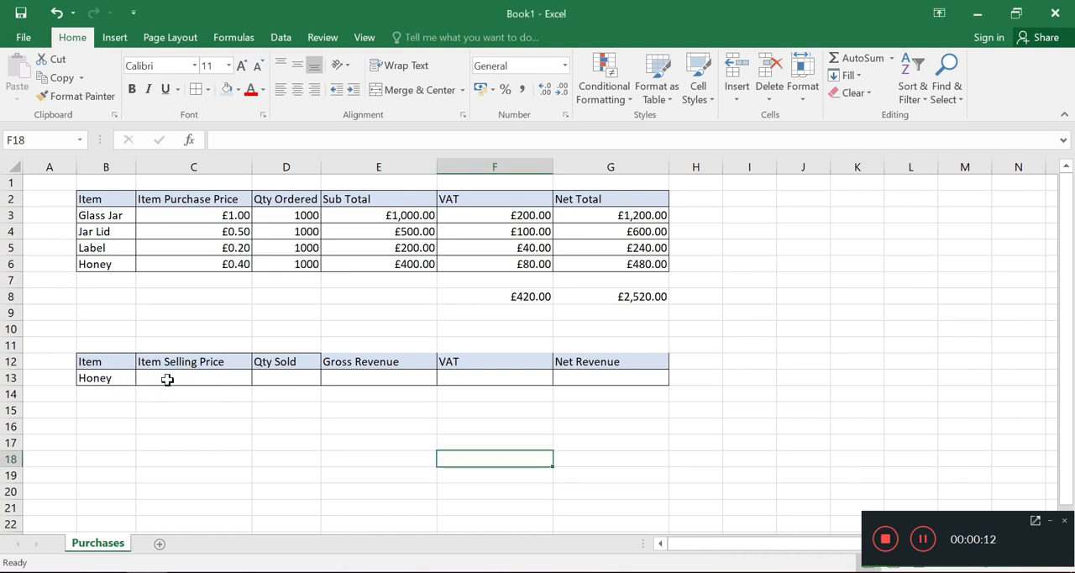
left_click(193, 377)
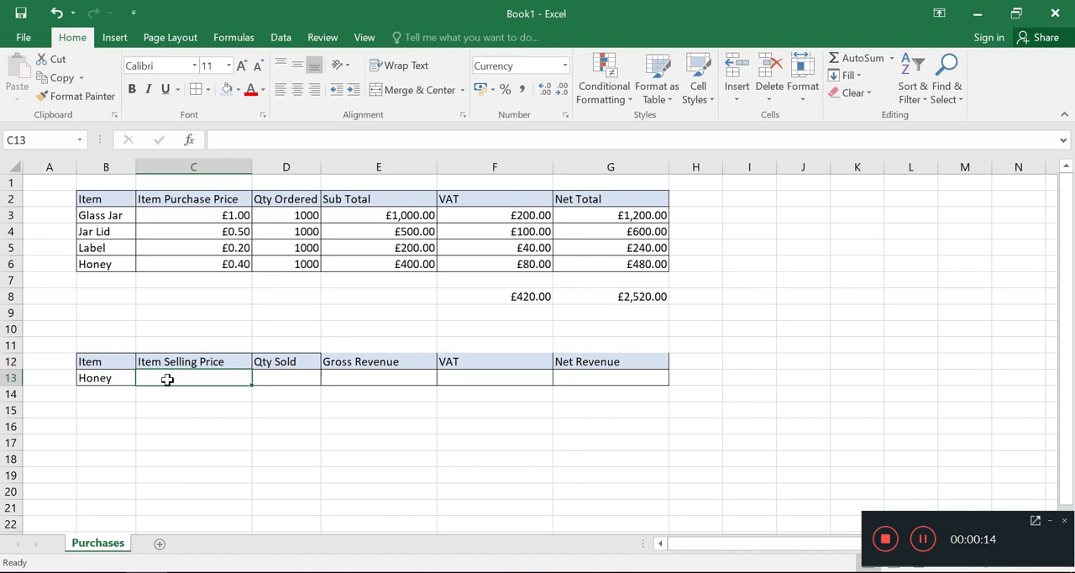
type("3.00")
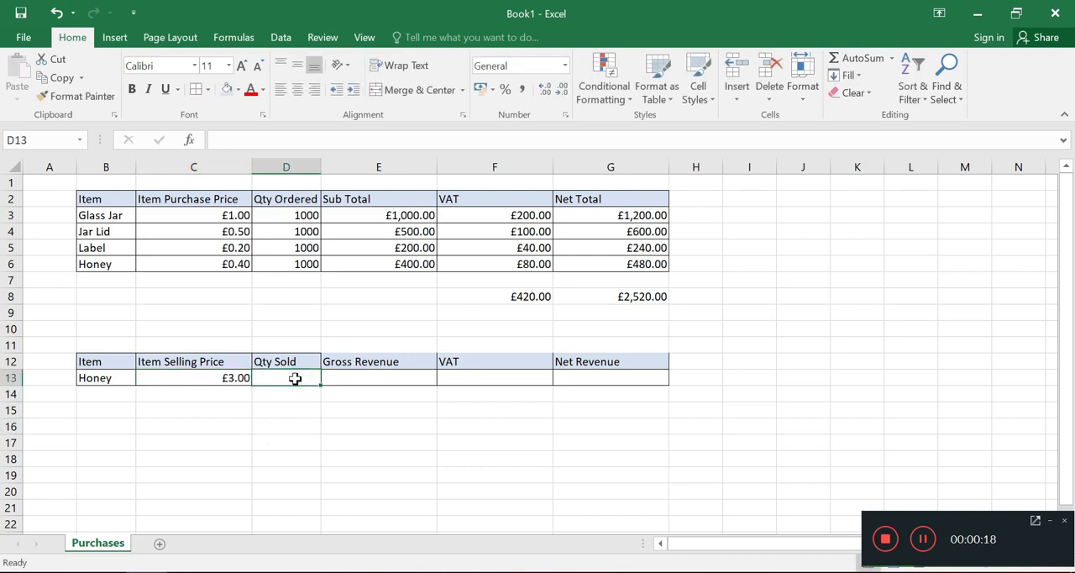
type("800")
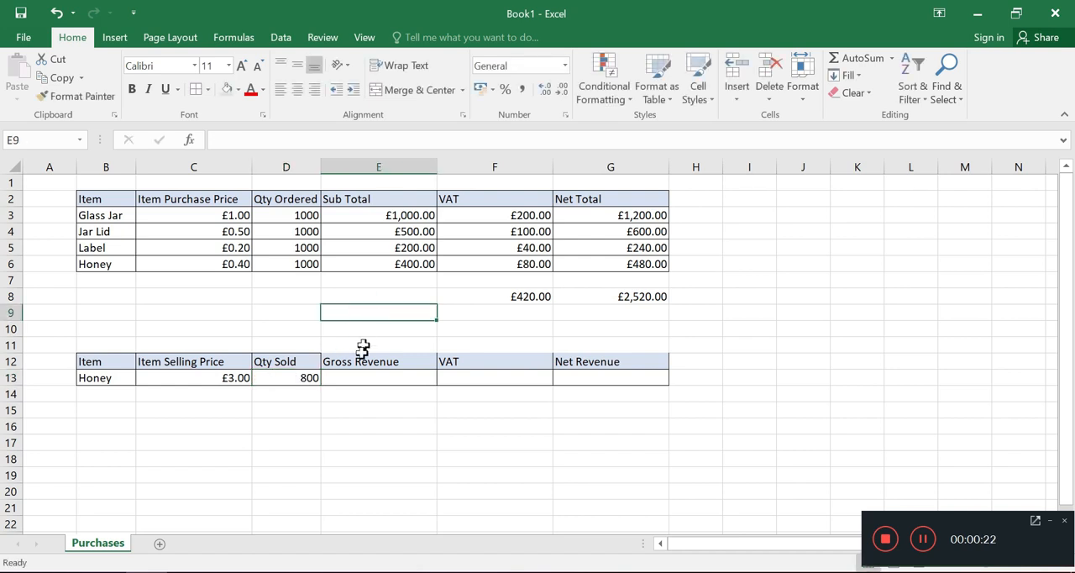
left_click(377, 377)
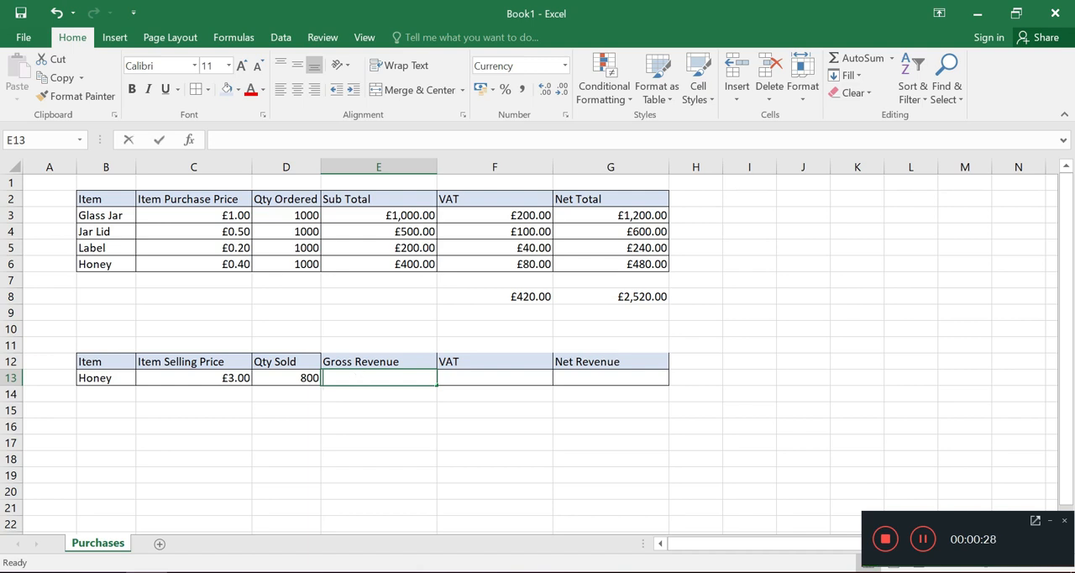
Step: Enter Honey's formulas =C13*D13, =E13*0.2 and =E13-F13 in E13, F13 and G13
type("=")
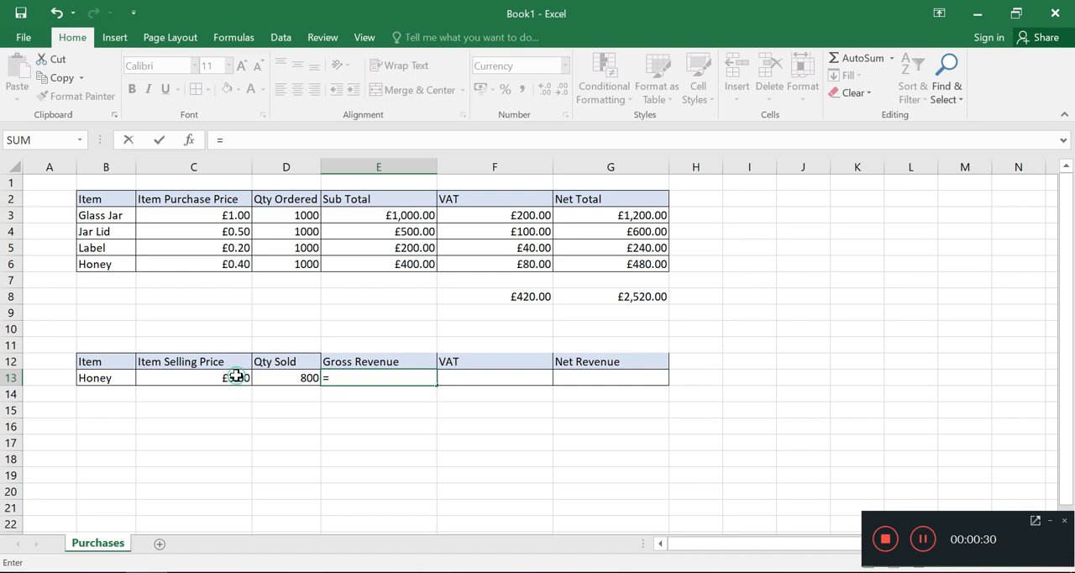
left_click(193, 377)
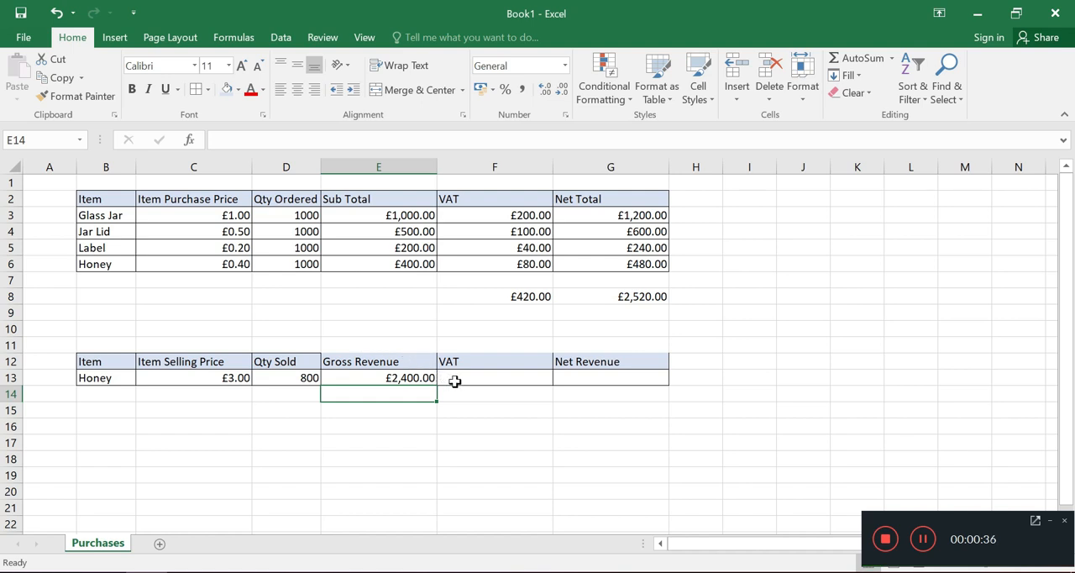
left_click(494, 377)
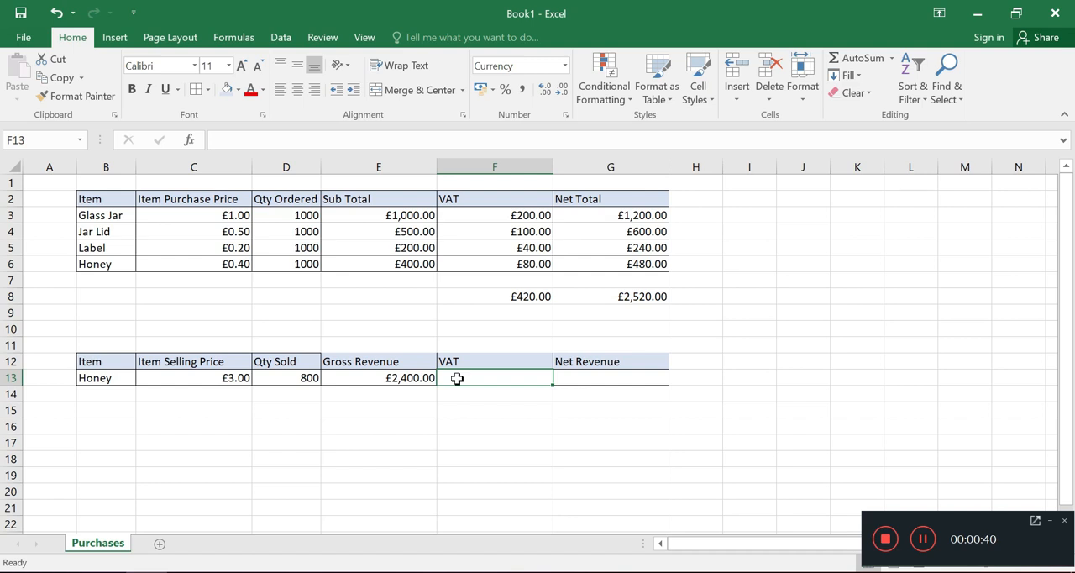
mouse_move(504, 372)
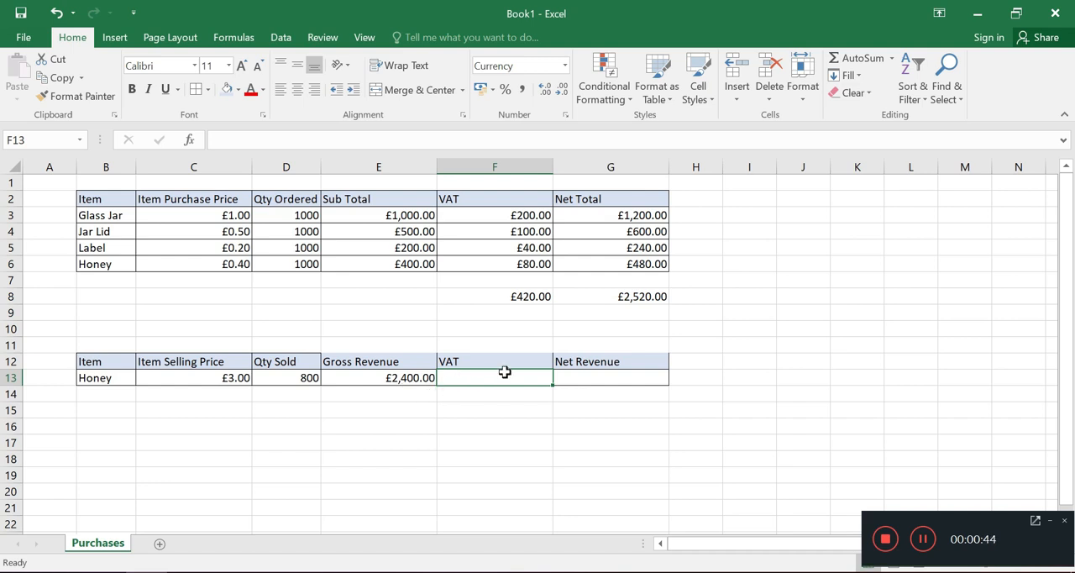
type("=")
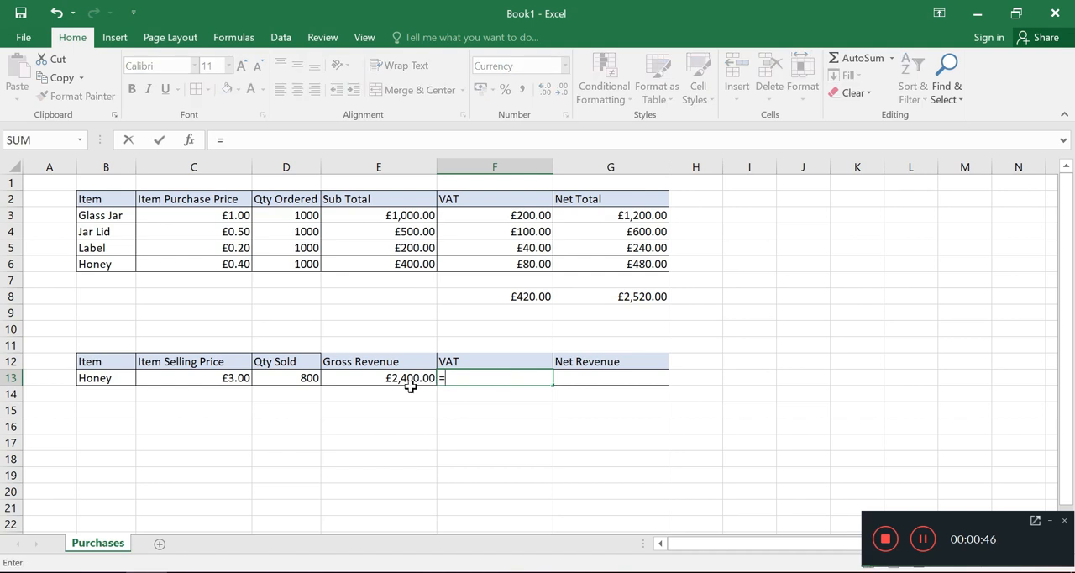
left_click(411, 377)
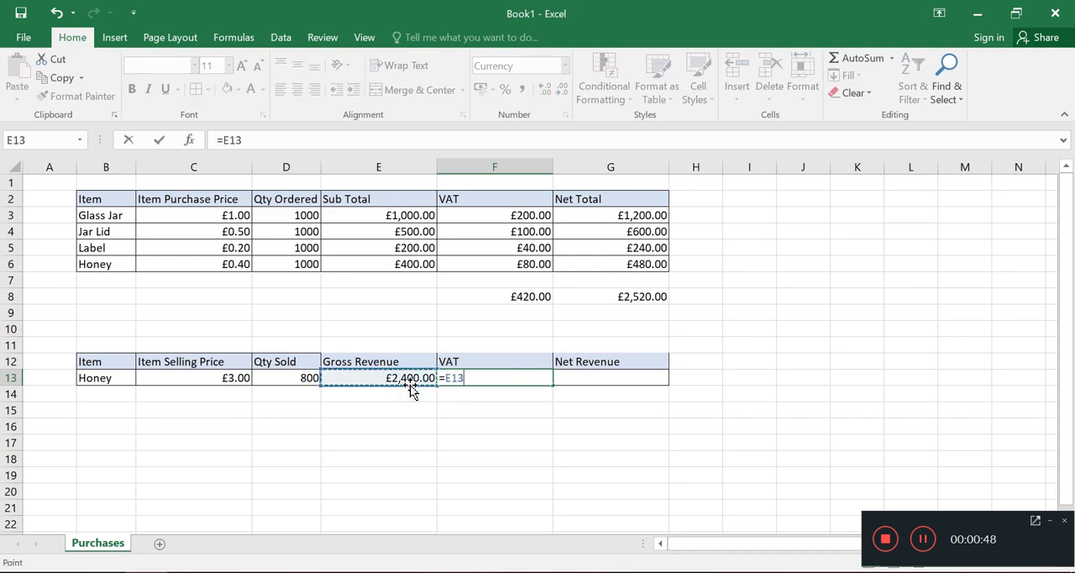
type("*0")
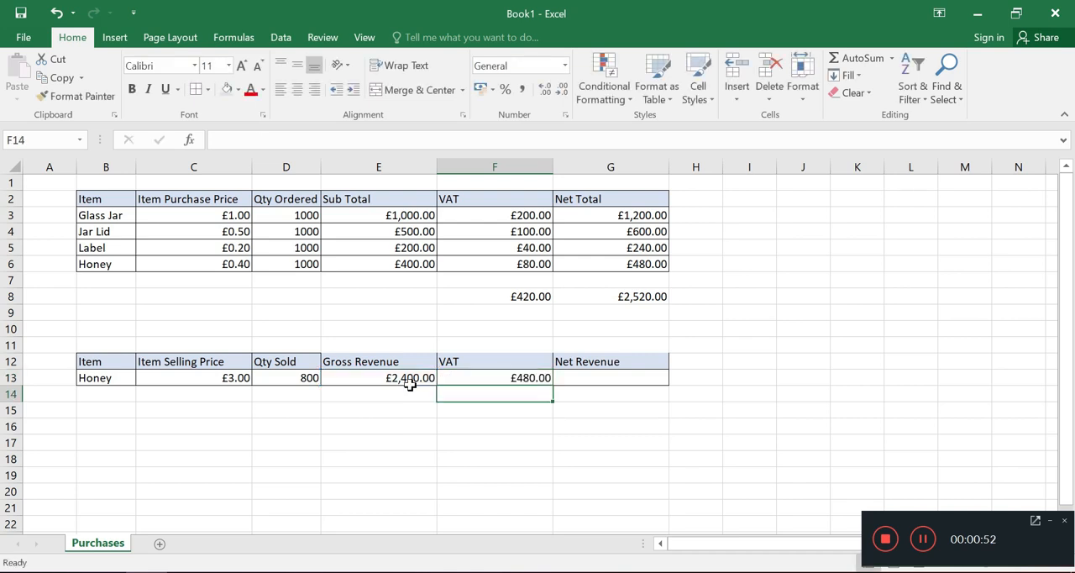
mouse_move(567, 378)
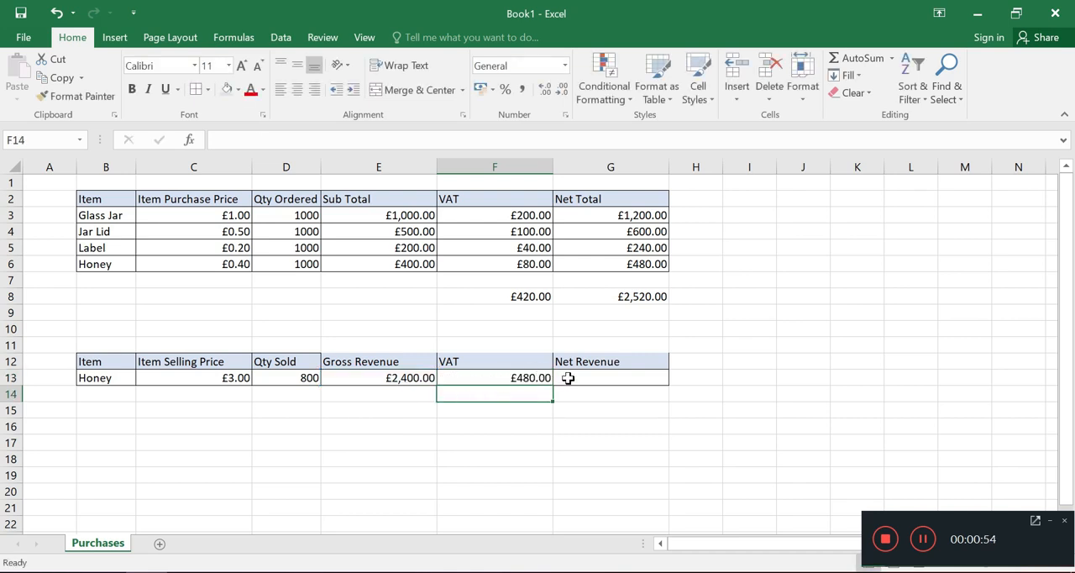
left_click(611, 377)
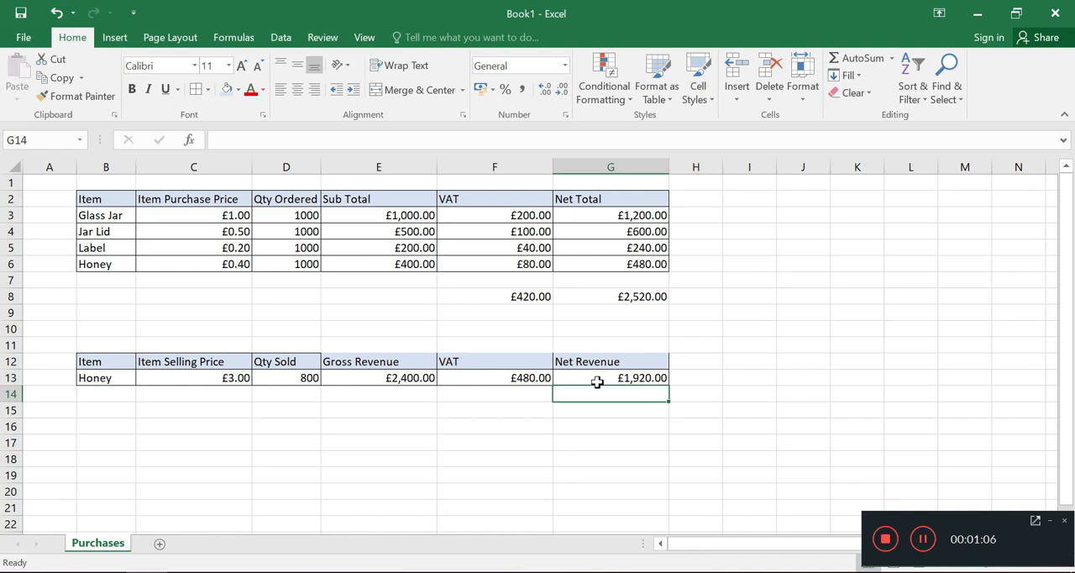
mouse_move(599, 389)
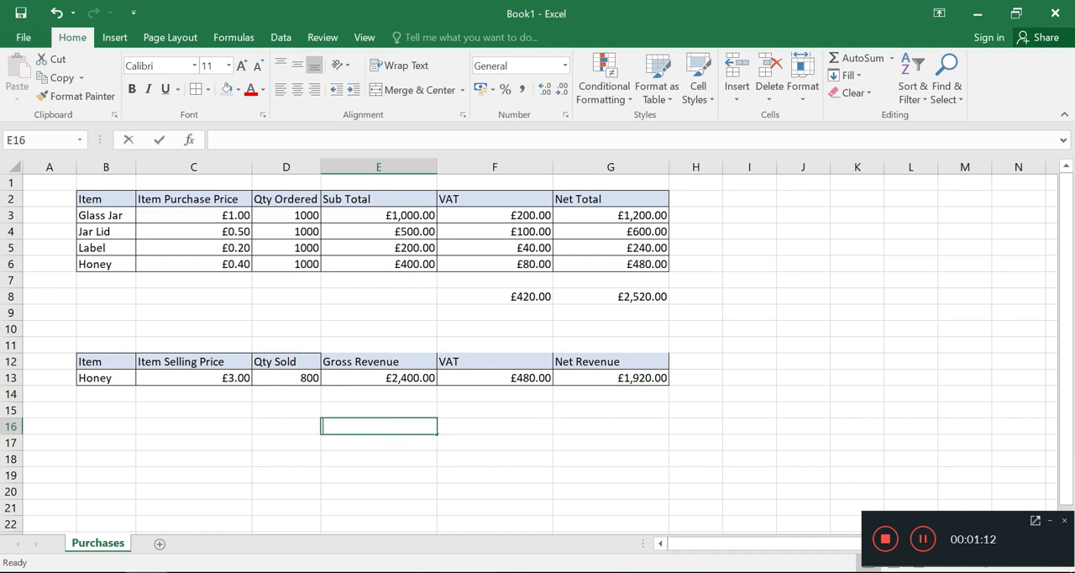
Step: Label E16 'VAT' and enter =F8-F13 in F16, showing -£60.00
type("VAT")
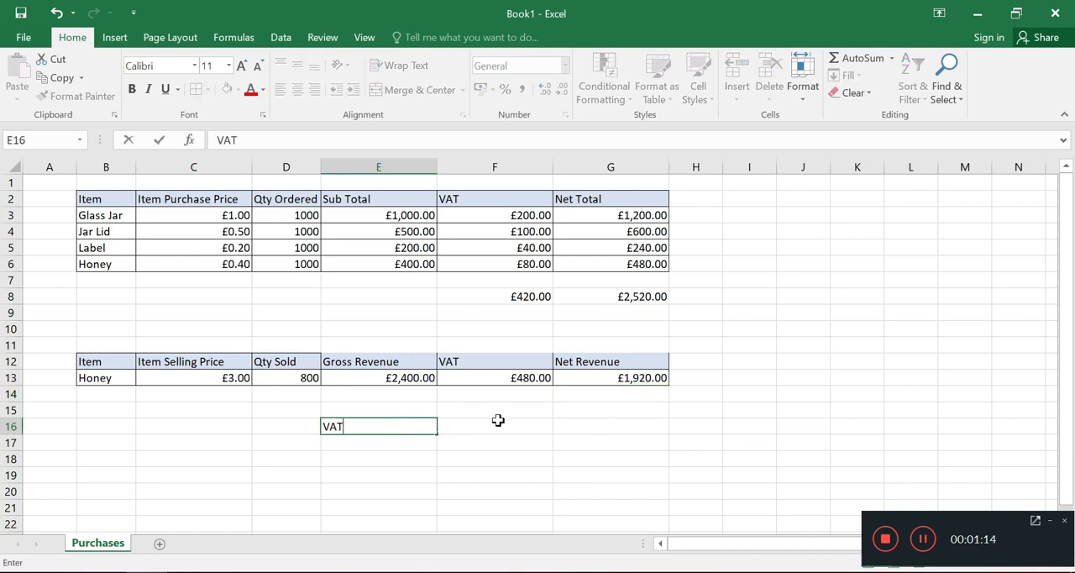
left_click(493, 426)
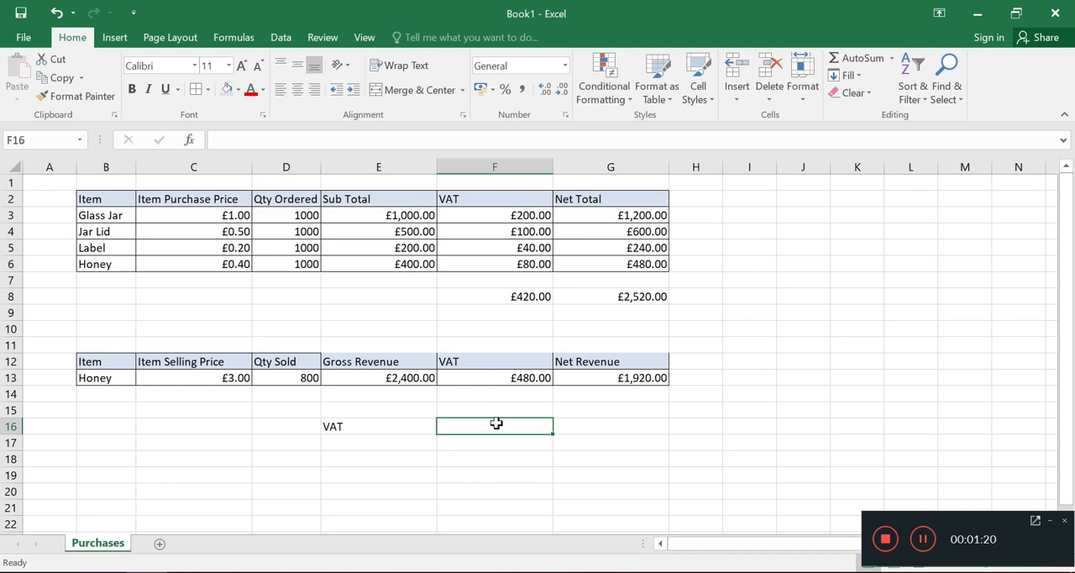
mouse_move(528, 300)
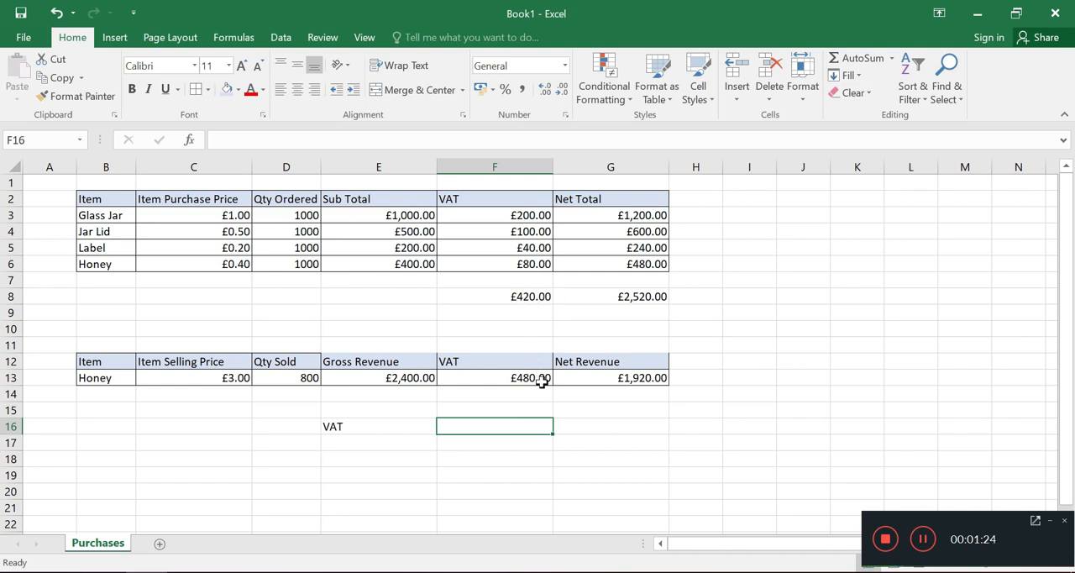
mouse_move(529, 446)
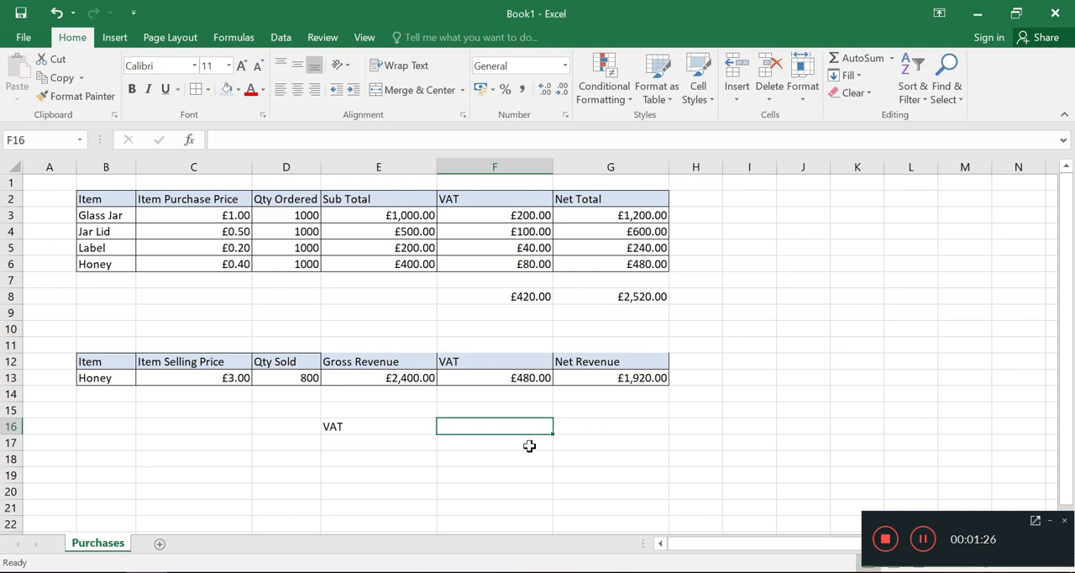
mouse_move(552, 448)
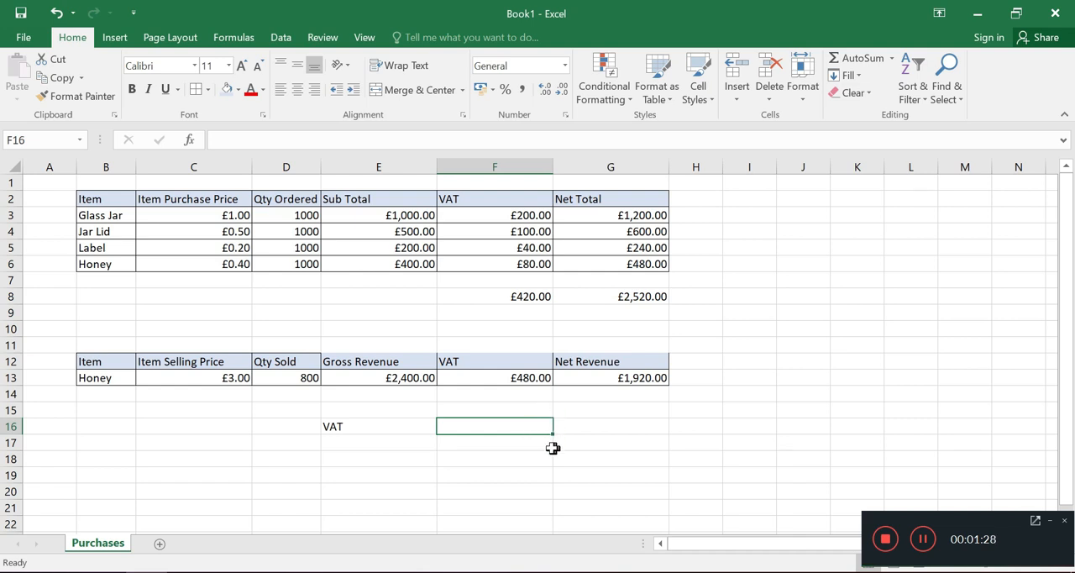
mouse_move(532, 445)
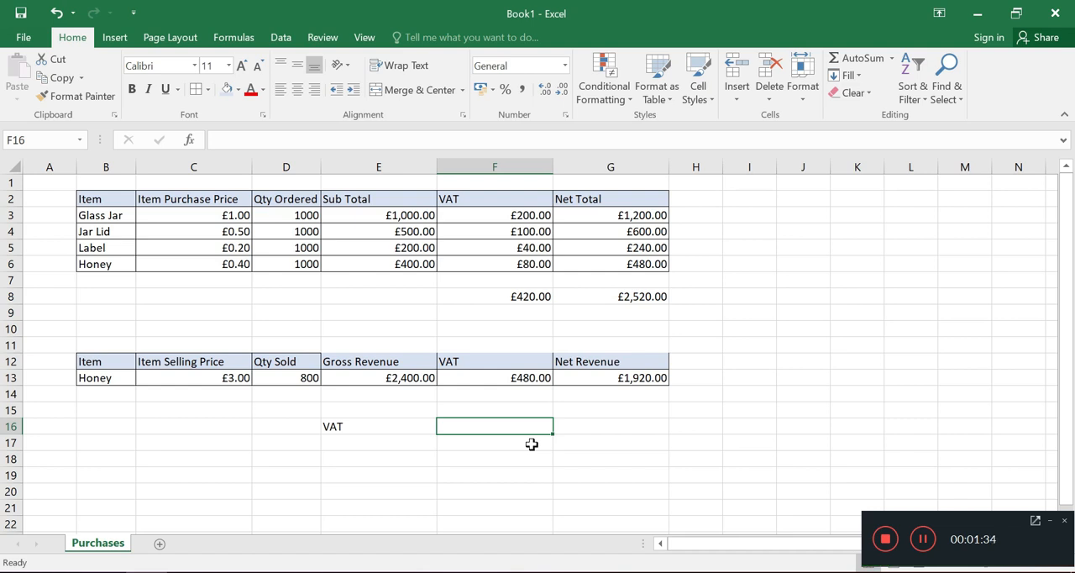
type("=")
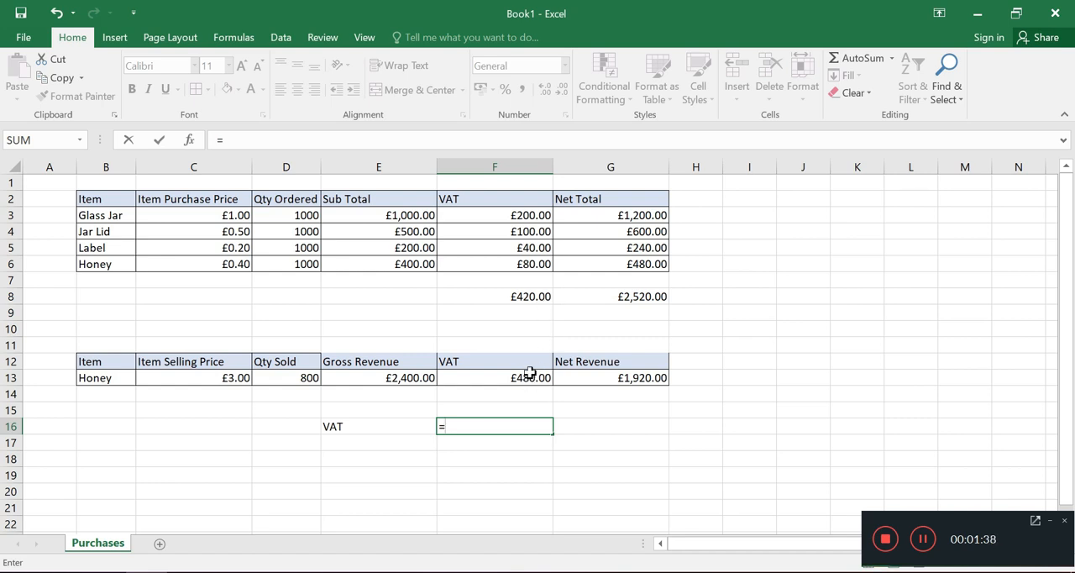
left_click(530, 297)
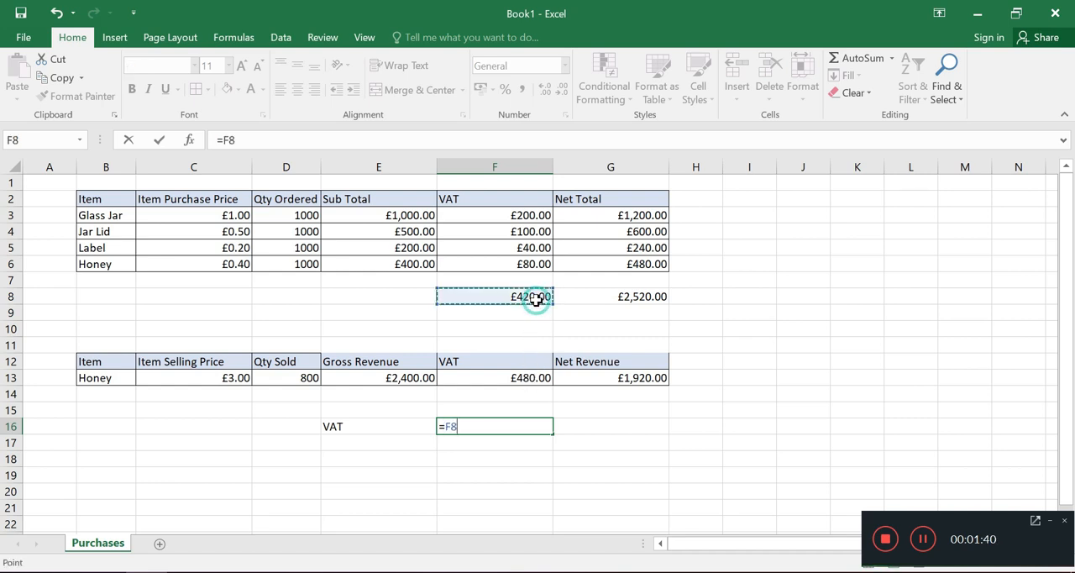
type("-£60.00")
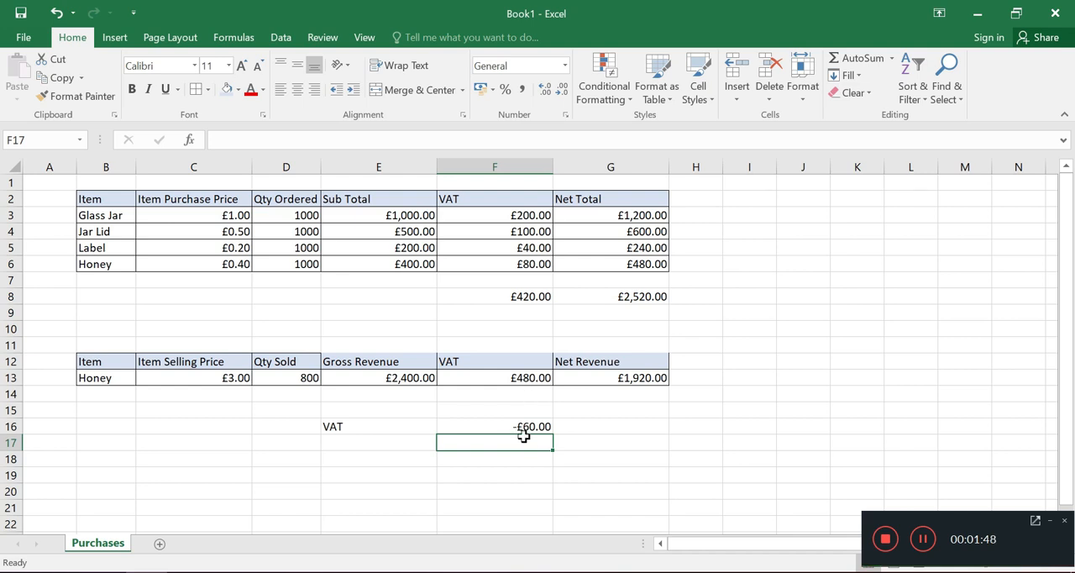
mouse_move(524, 431)
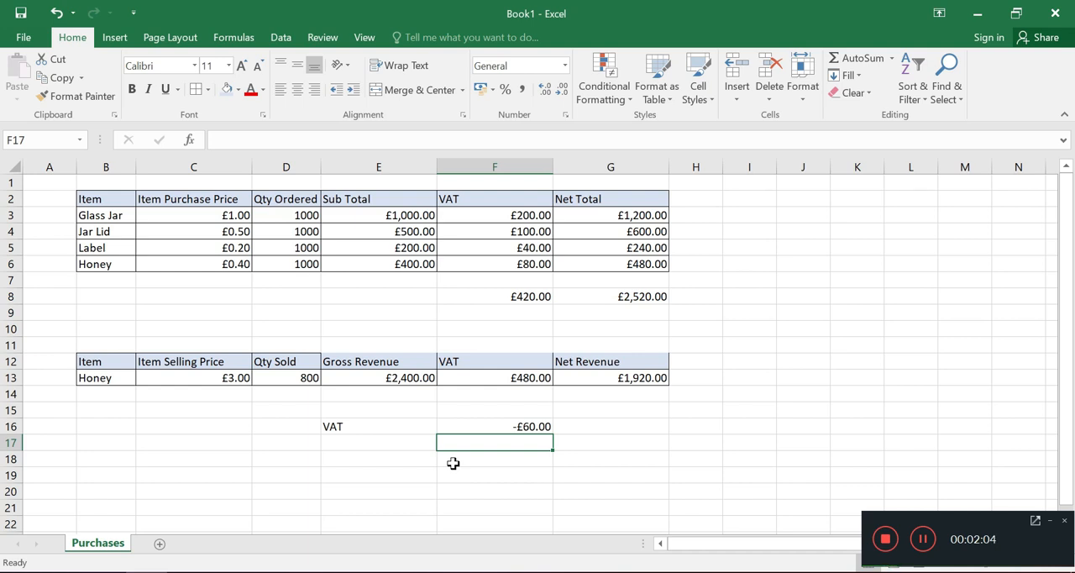
mouse_move(536, 459)
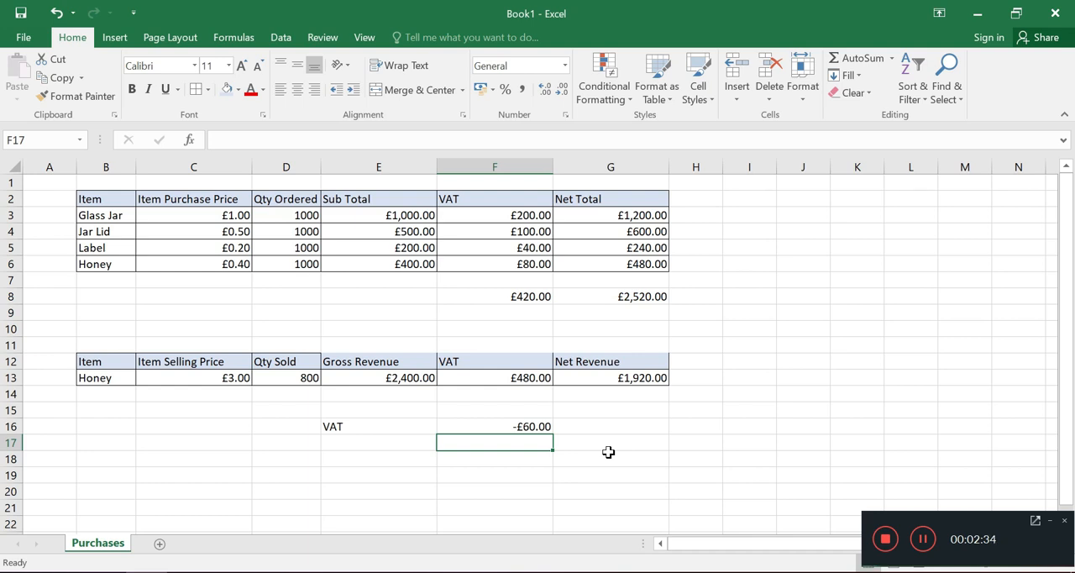
mouse_move(784, 398)
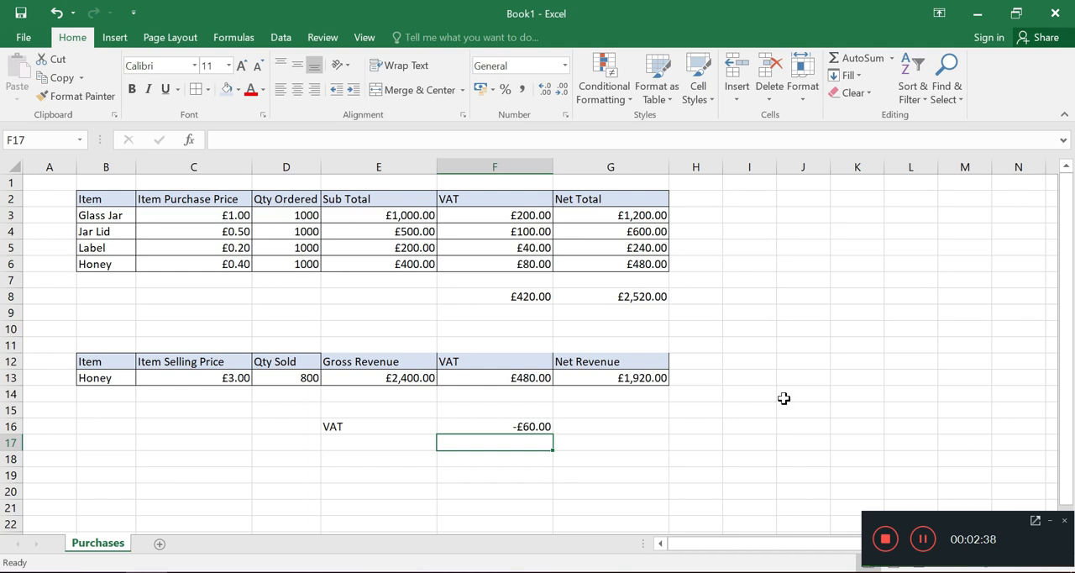